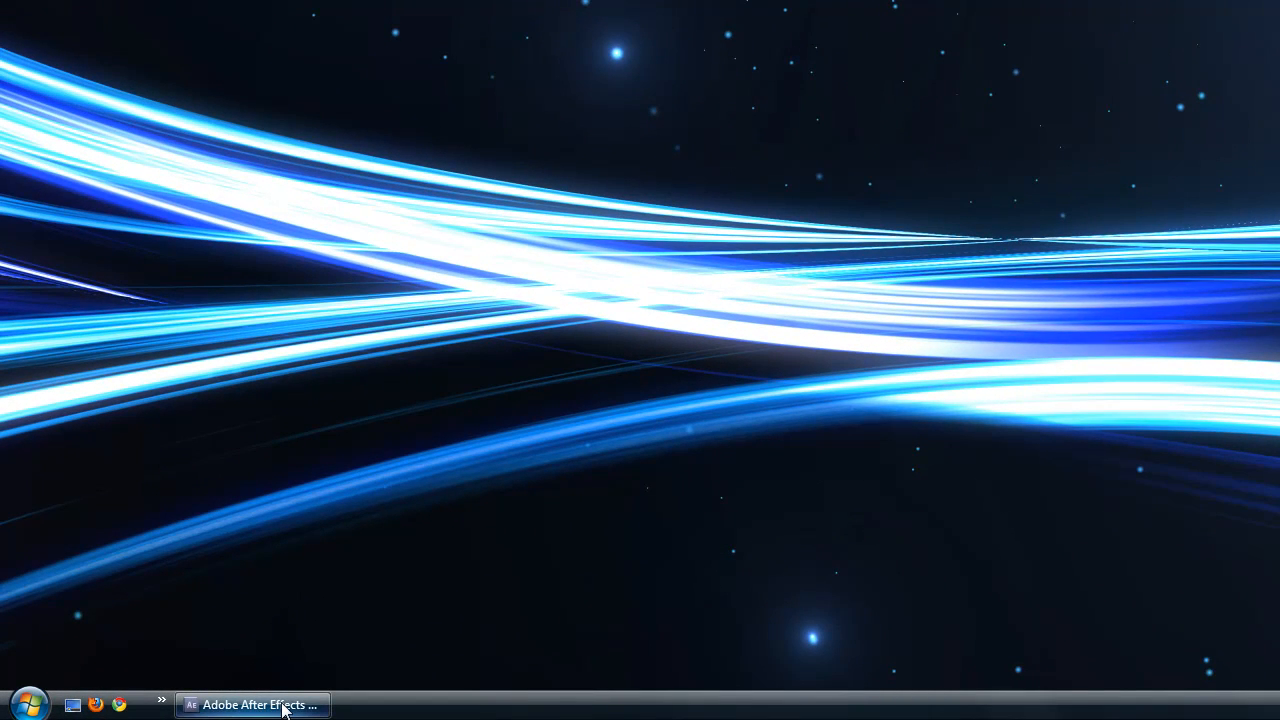
Go to your YouTube channel page and follow its Photobucket link to the photo album.
left_click(253, 705)
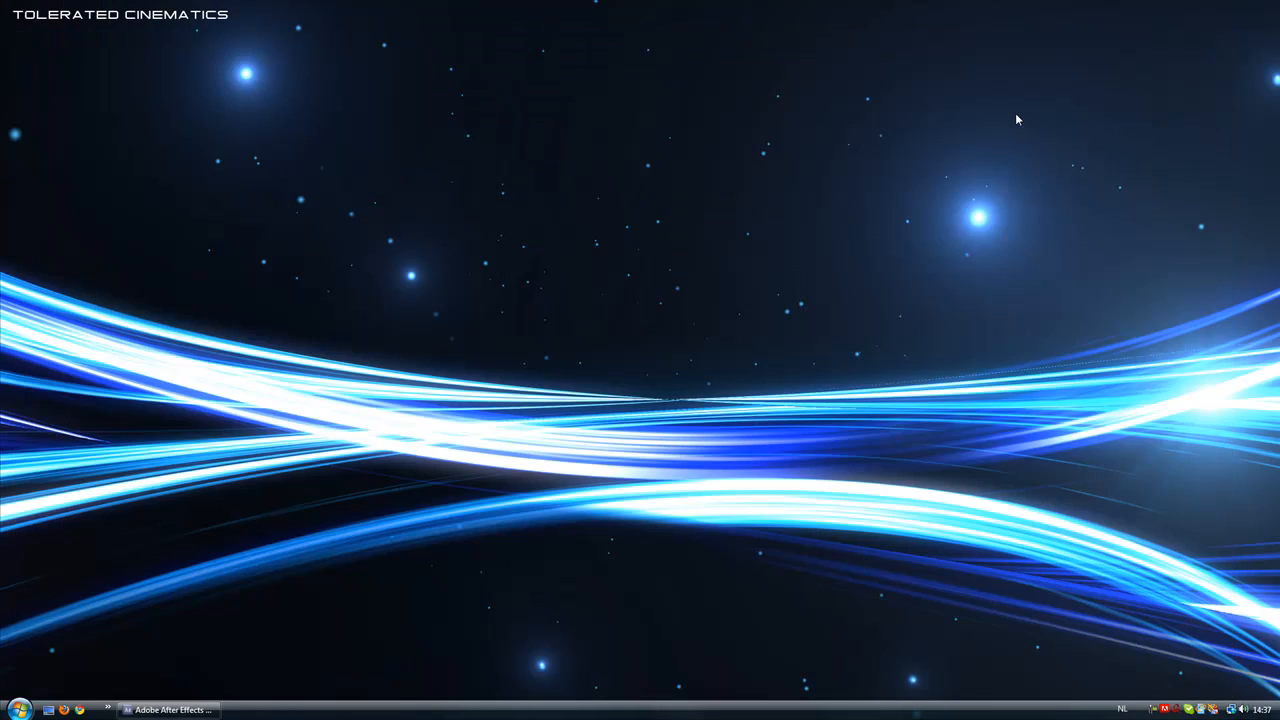
mouse_move(952, 170)
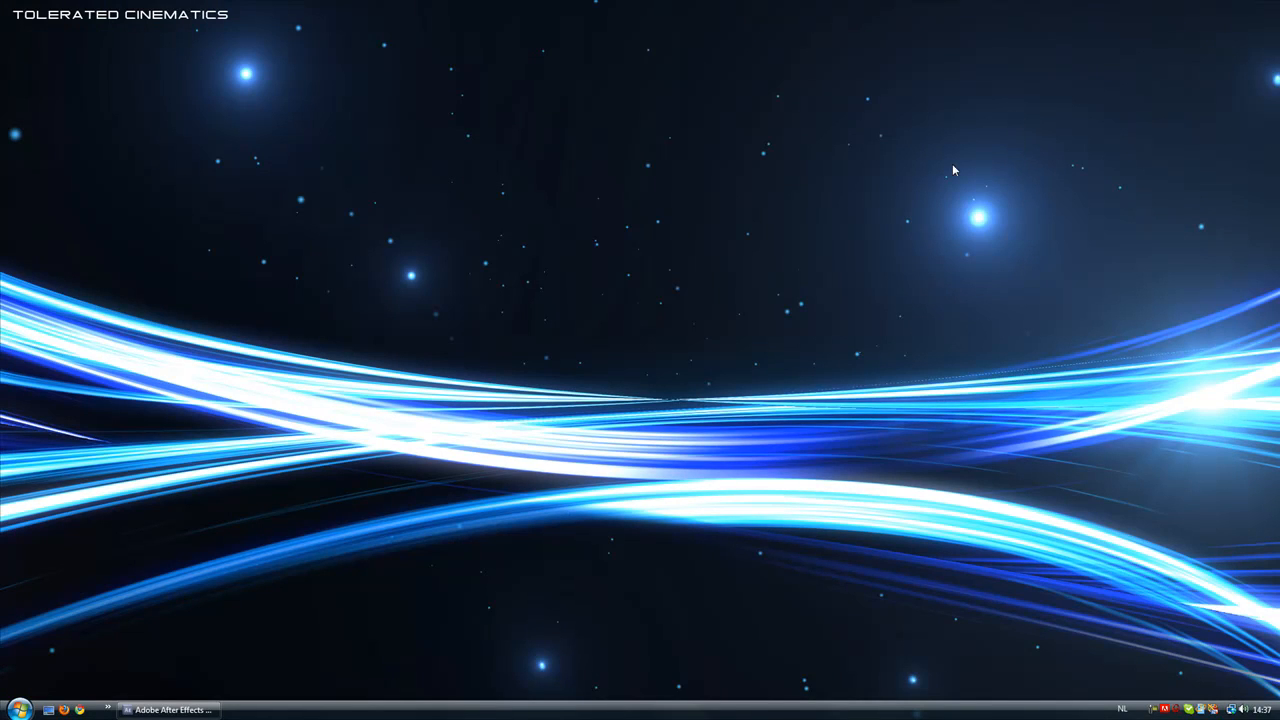
mouse_move(880, 222)
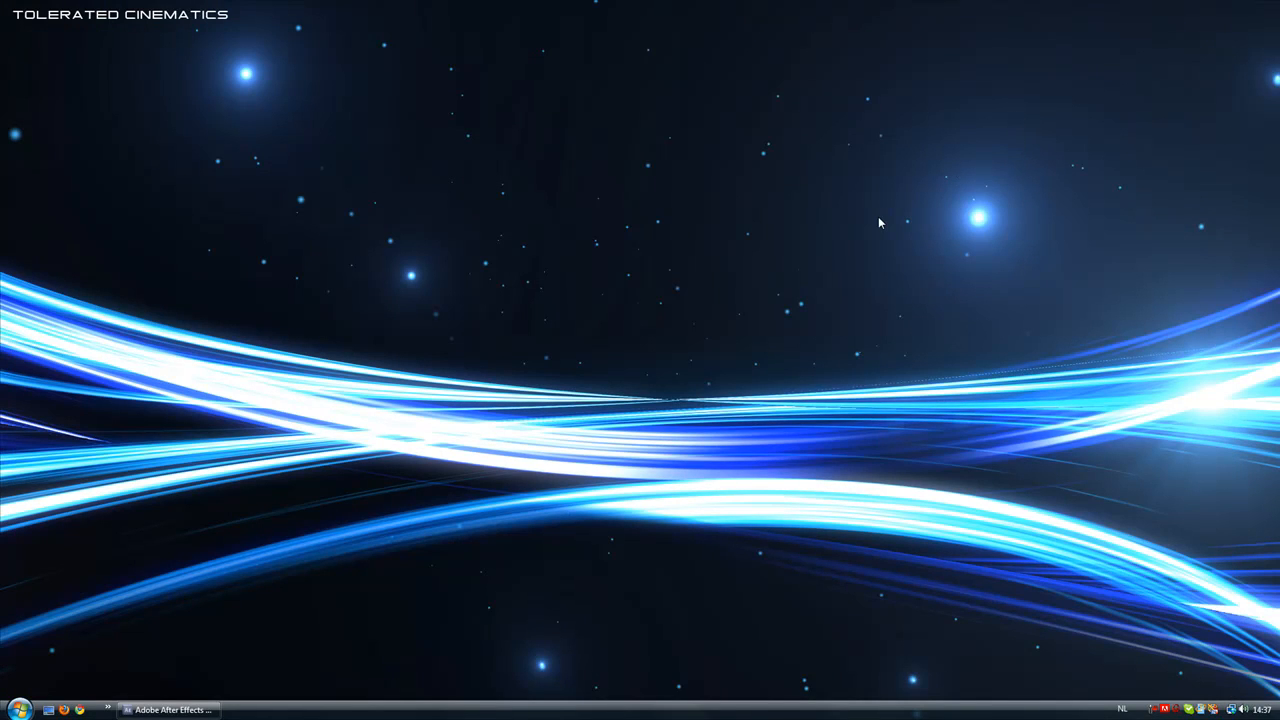
mouse_move(90, 710)
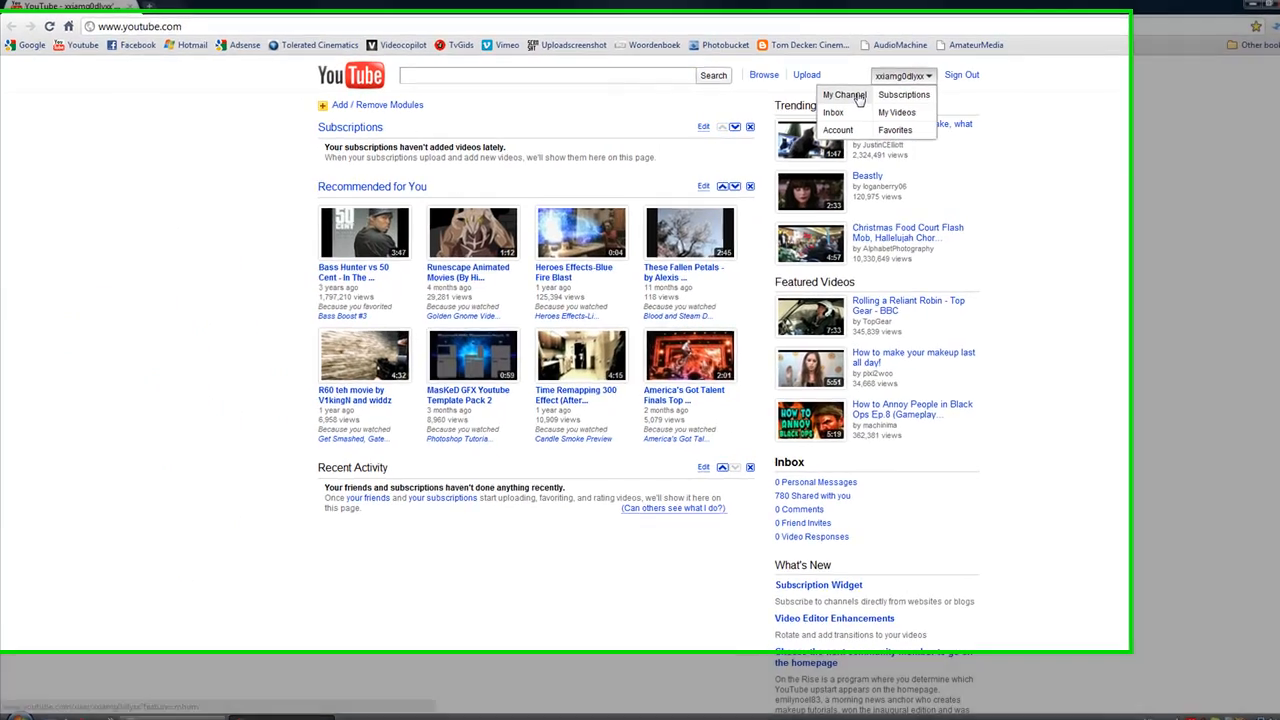
left_click(842, 94)
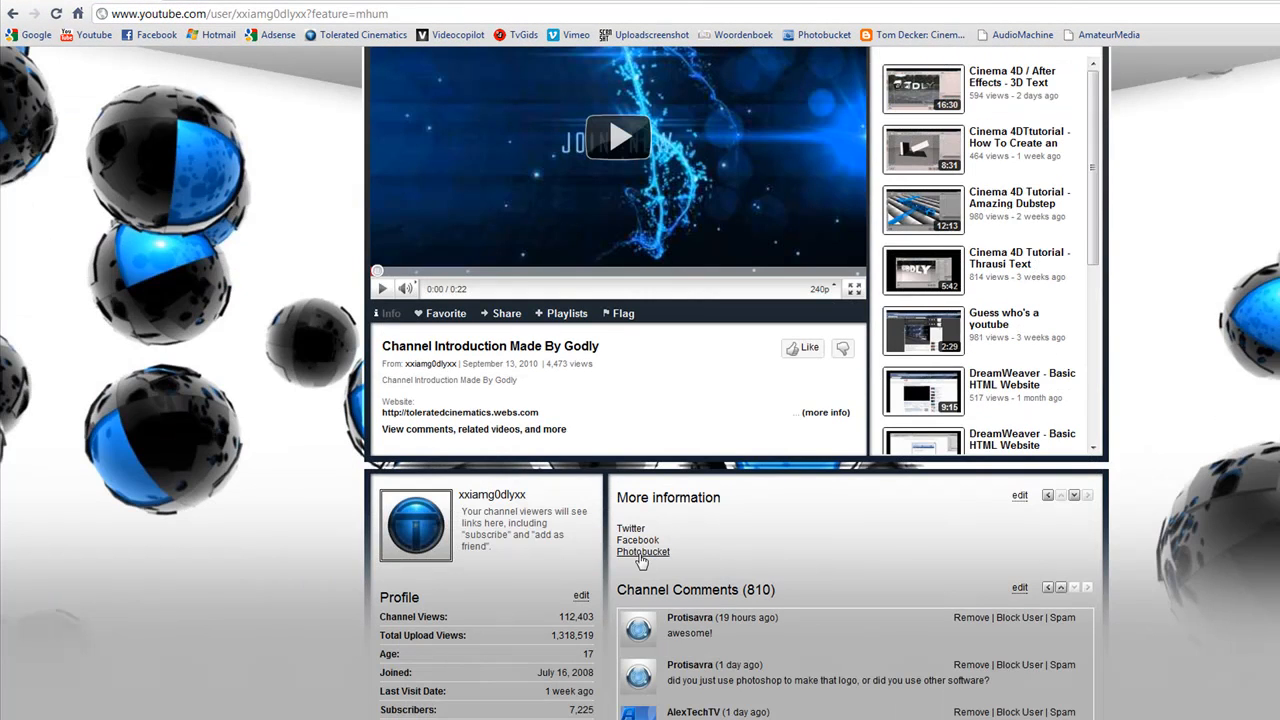
left_click(643, 551)
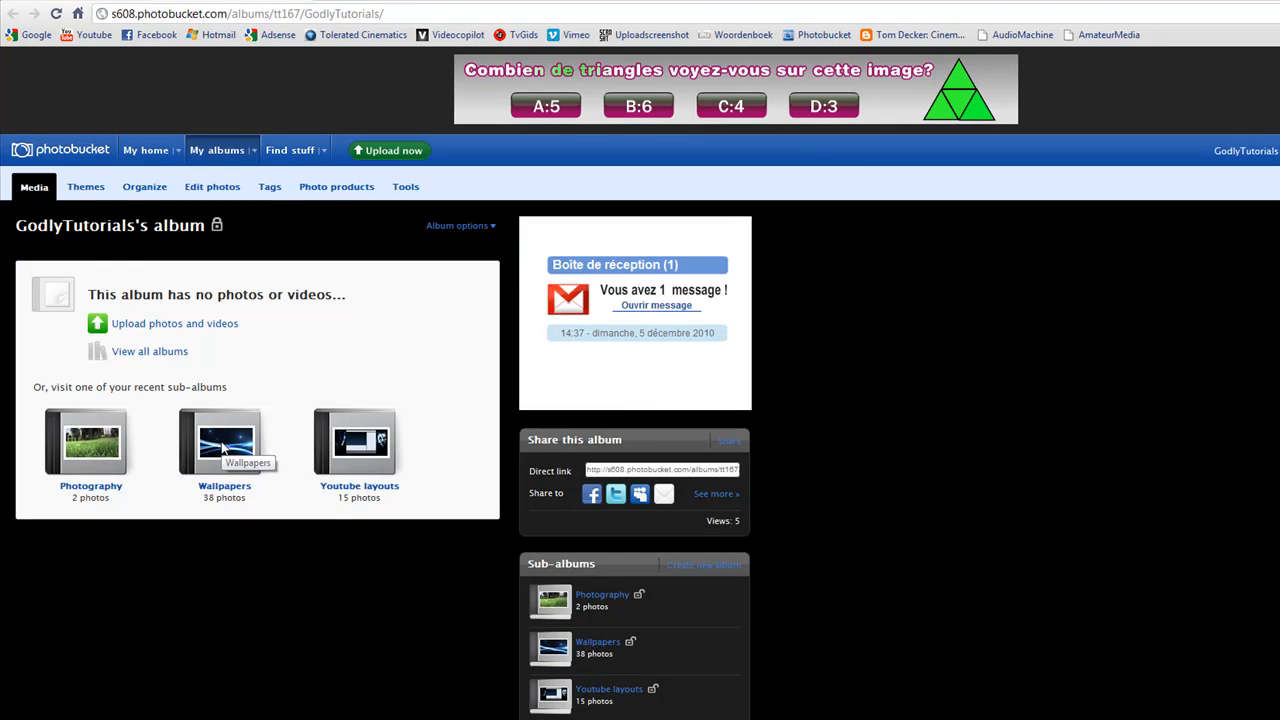
View the Tolerated Cinematics wallpaper in the Photobucket Wallpapers album, then close the browser.
left_click(224, 440)
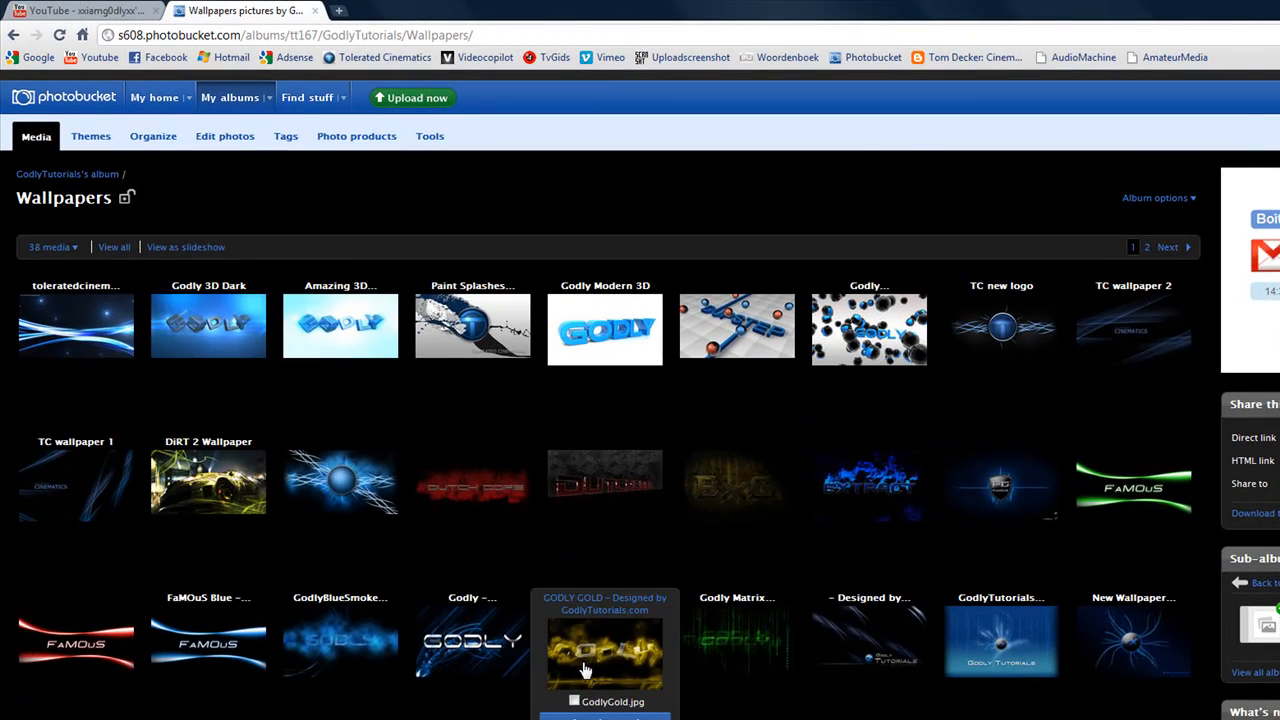
scroll("down", 3)
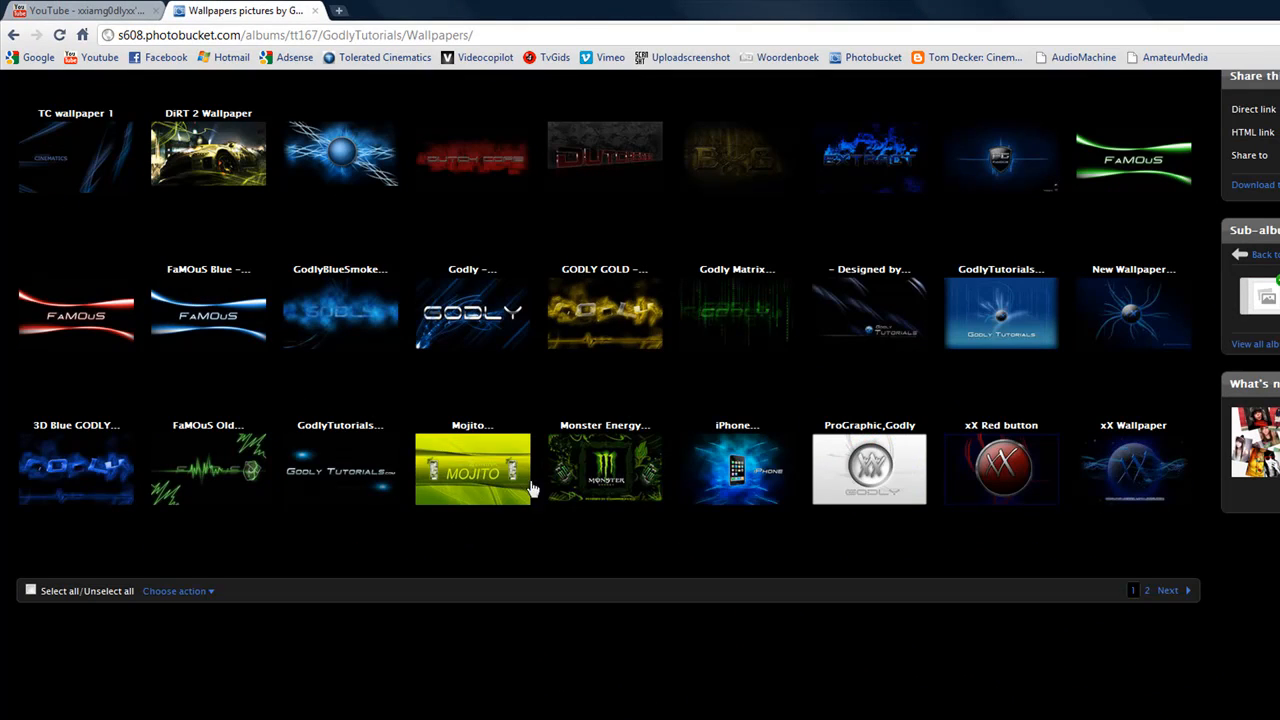
mouse_move(141, 551)
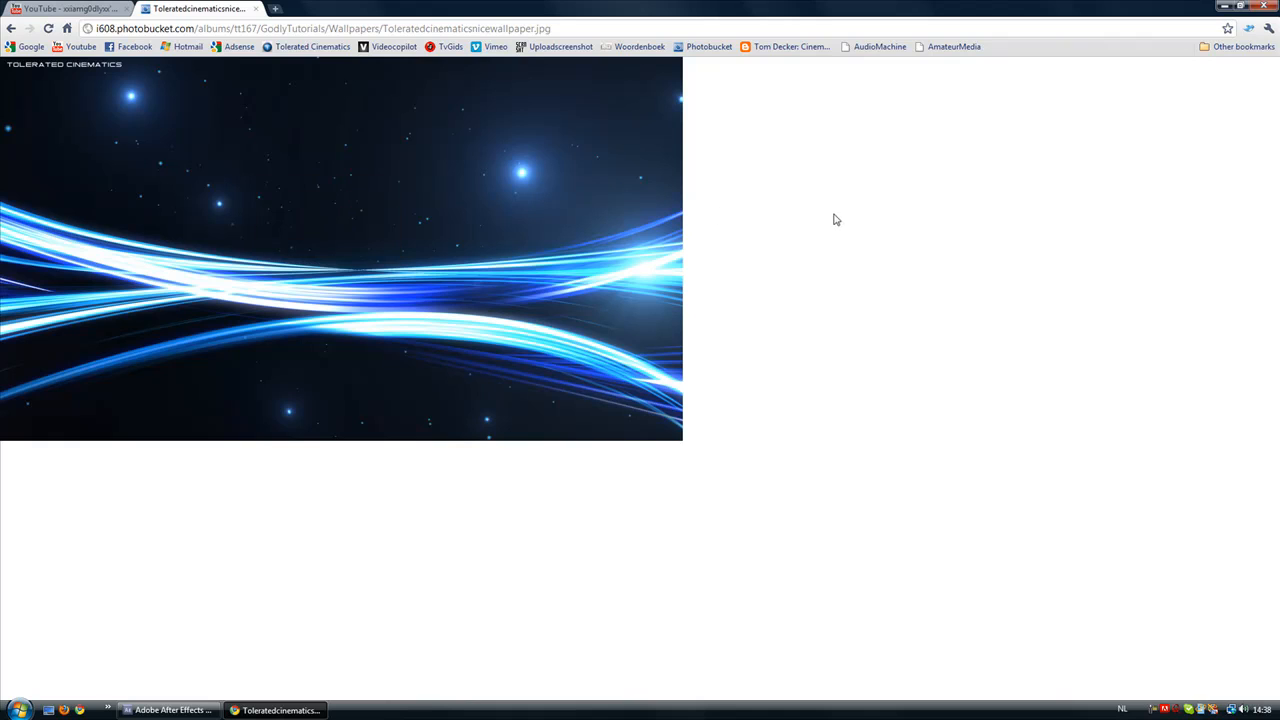
left_click(65, 9)
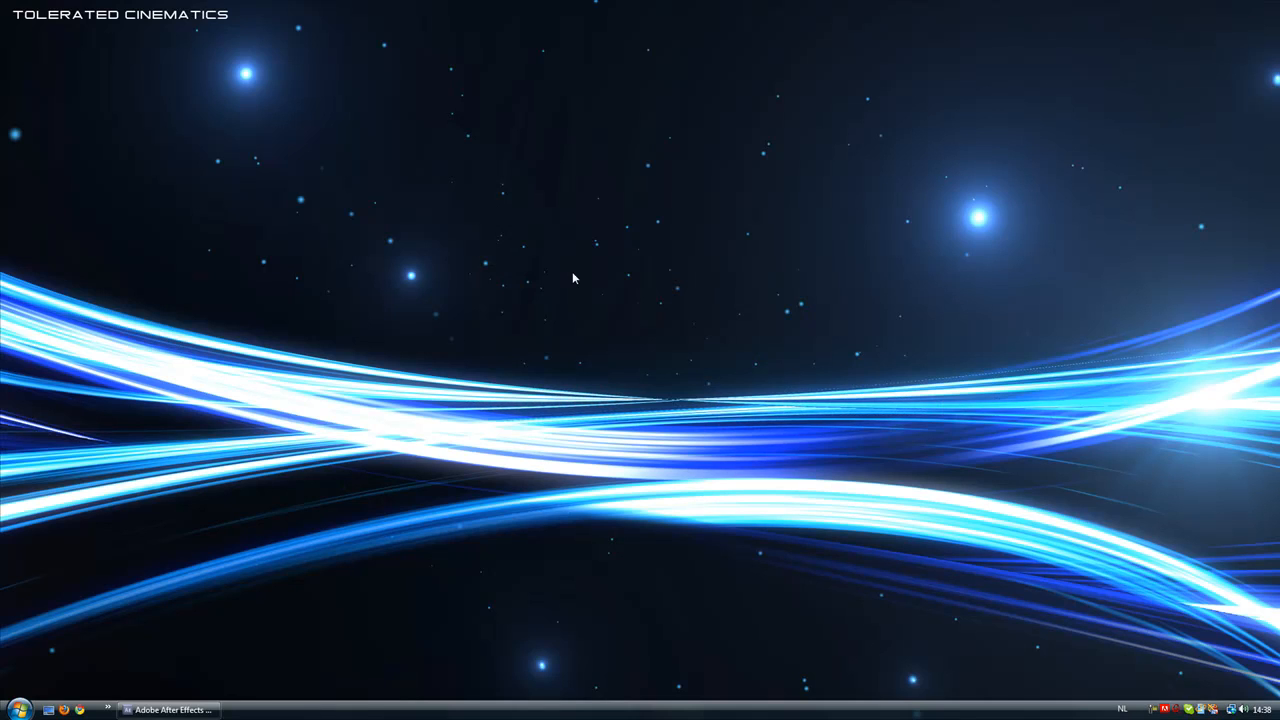
Review the test.aep Optical Flares project in After Effects, then start a new empty project.
left_click(170, 710)
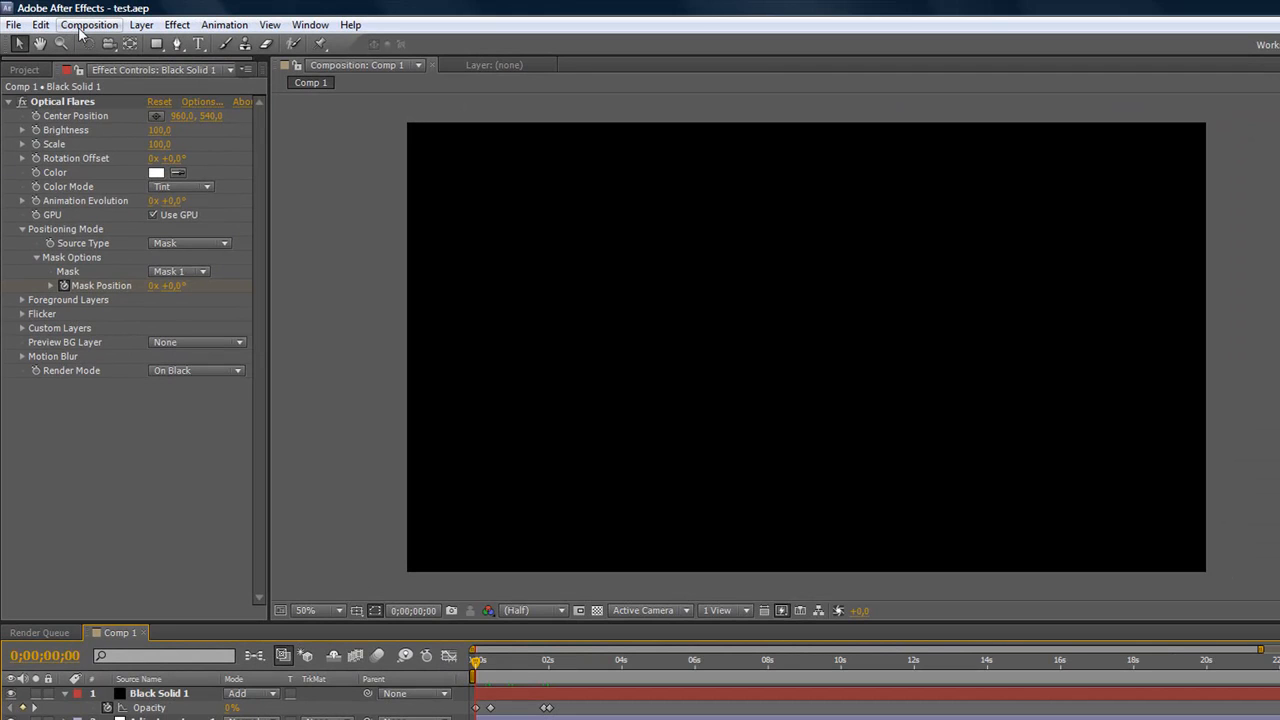
left_click(90, 25)
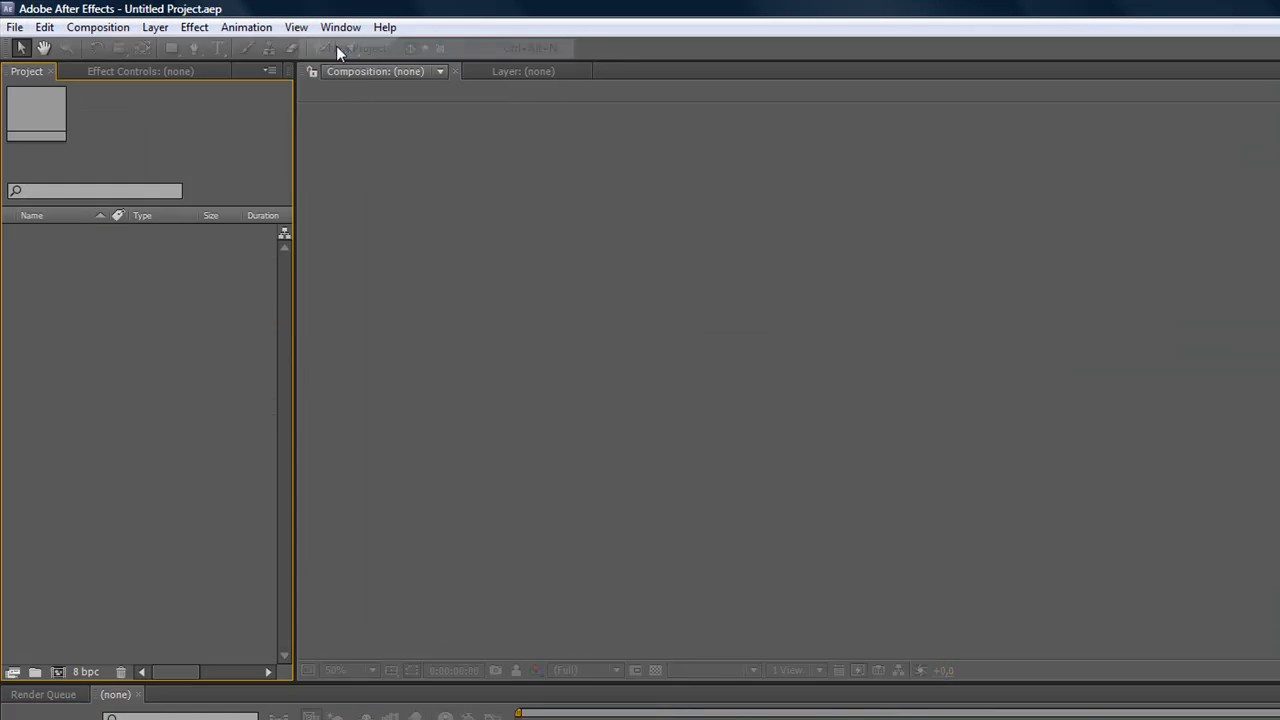
Create Comp 1 at HDTV 1080 29.97 with a duration of 0;00;05;00.
left_click(98, 27)
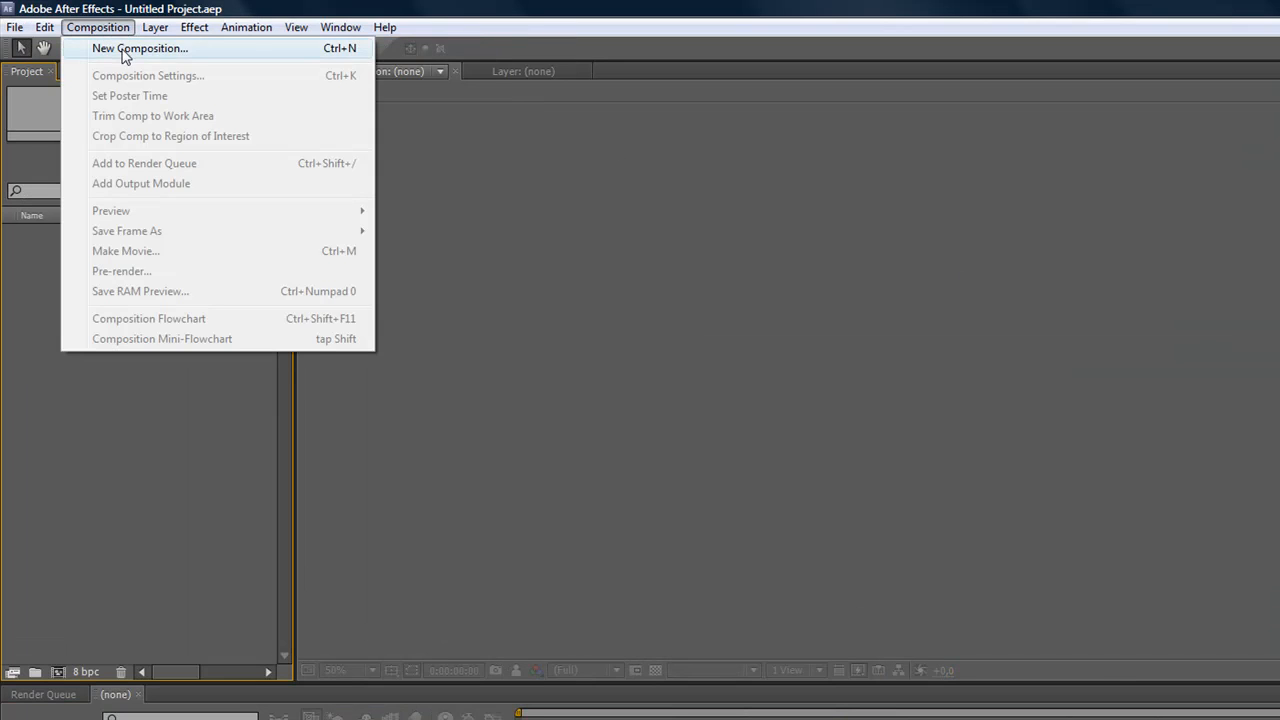
left_click(140, 48)
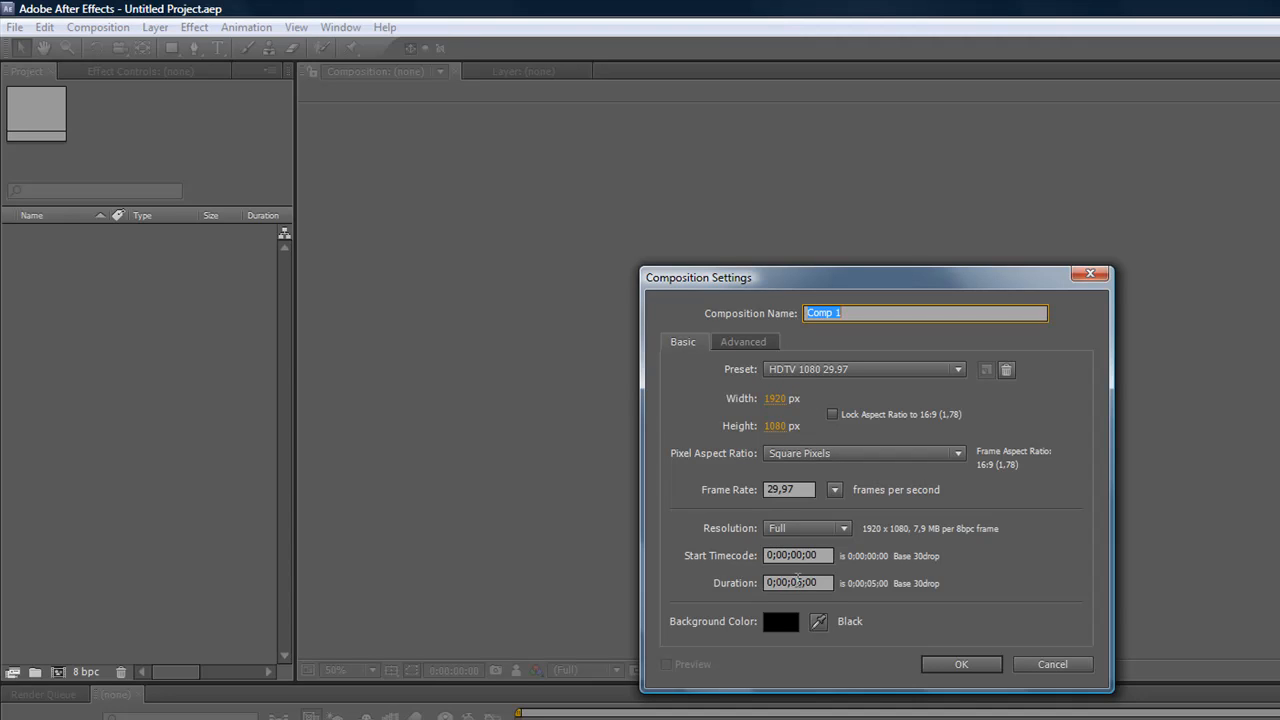
left_click(960, 664)
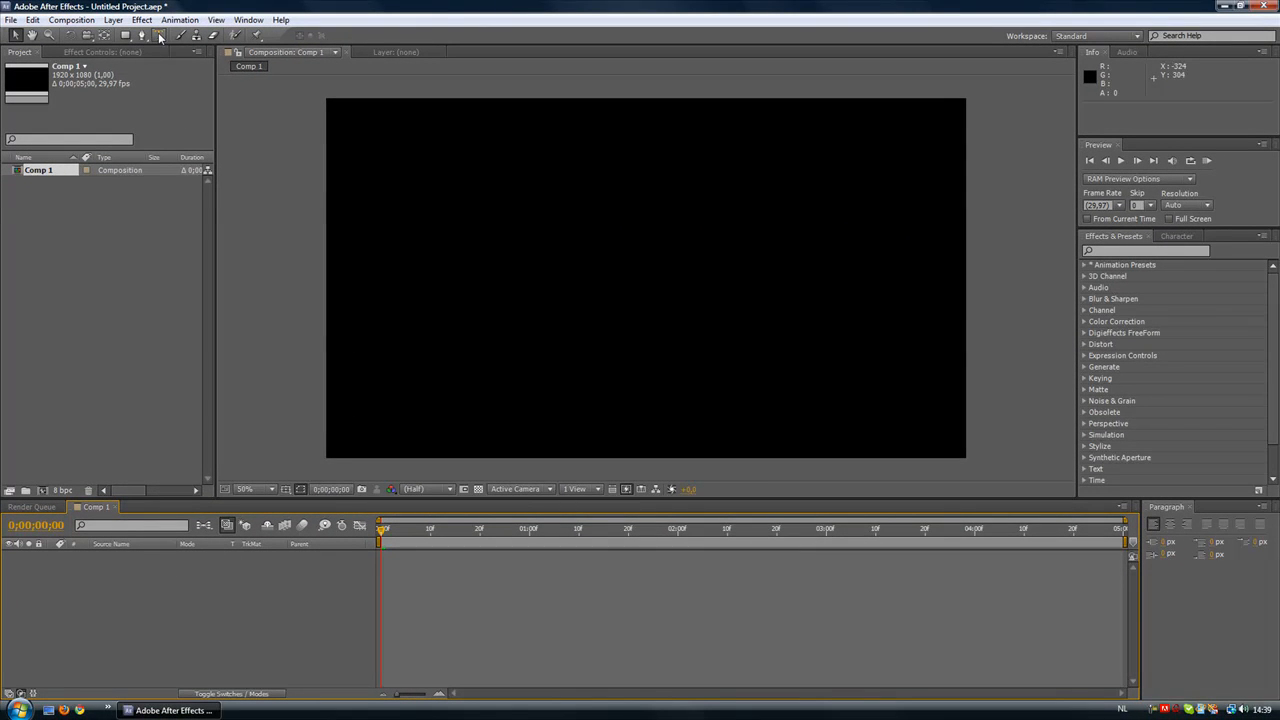
Type a white 'G' and trace a 12-point mask along its centre line.
left_click(158, 35)
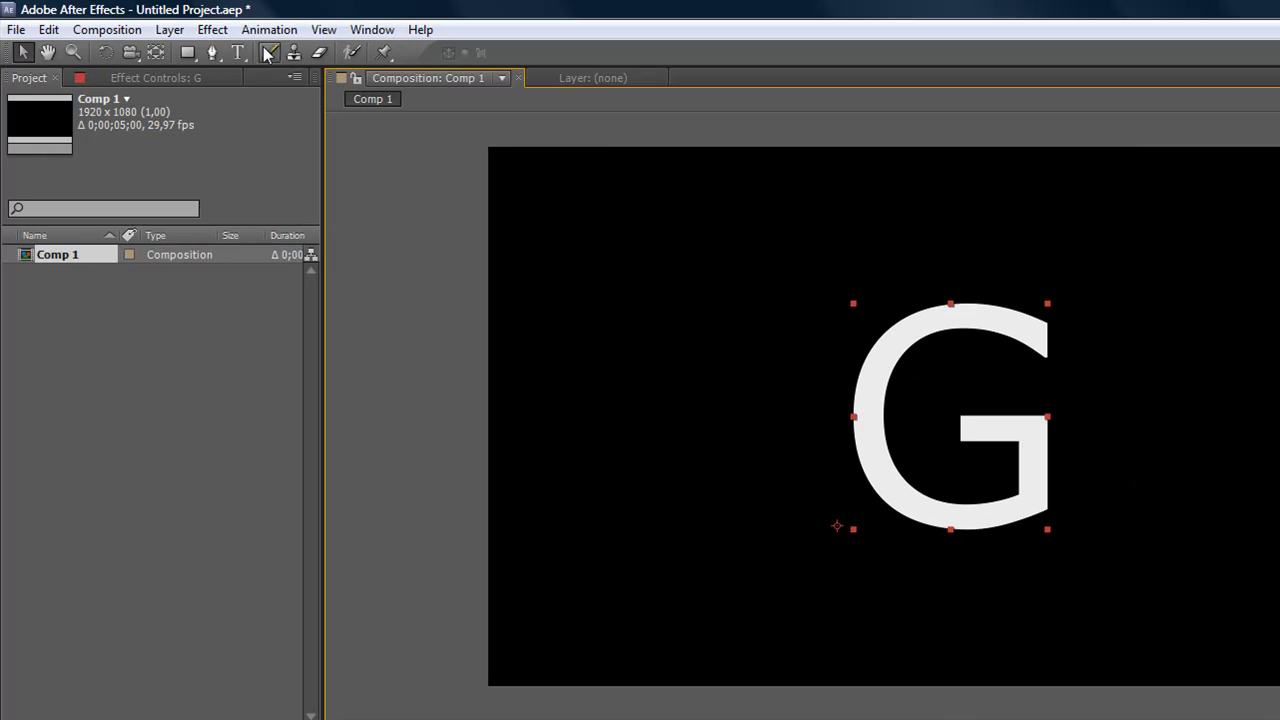
left_click(213, 53)
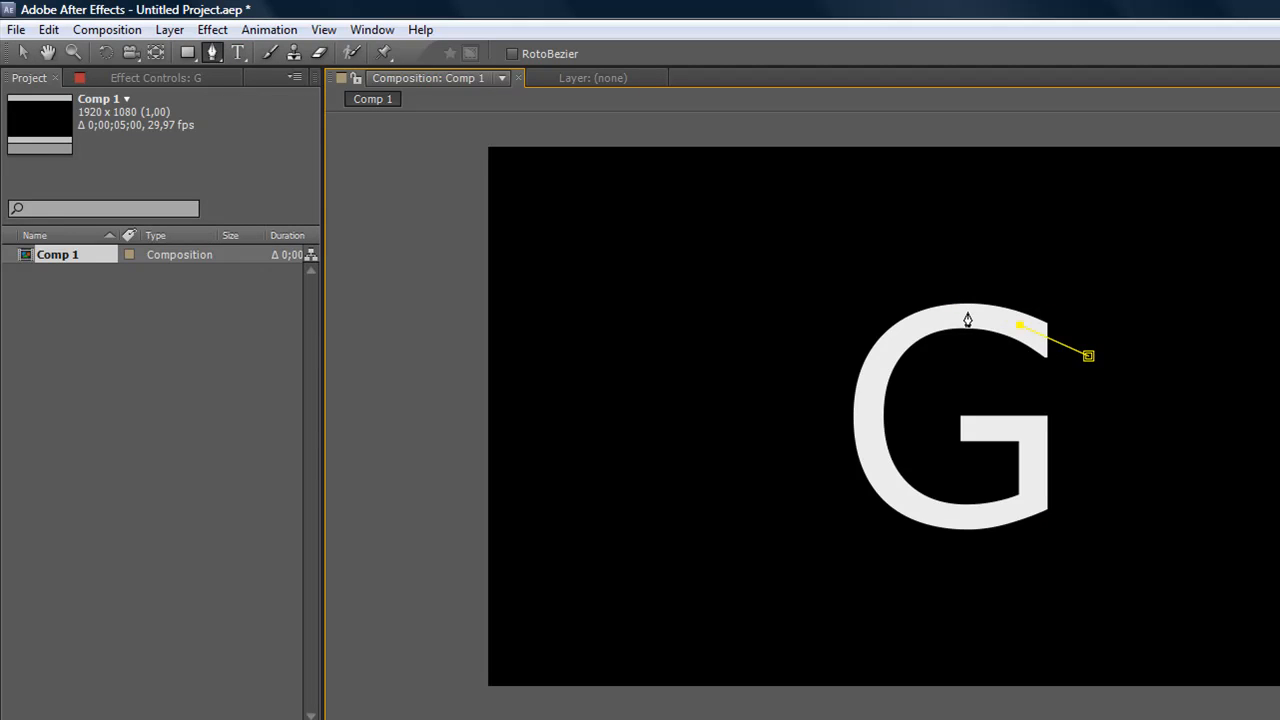
mouse_move(967, 322)
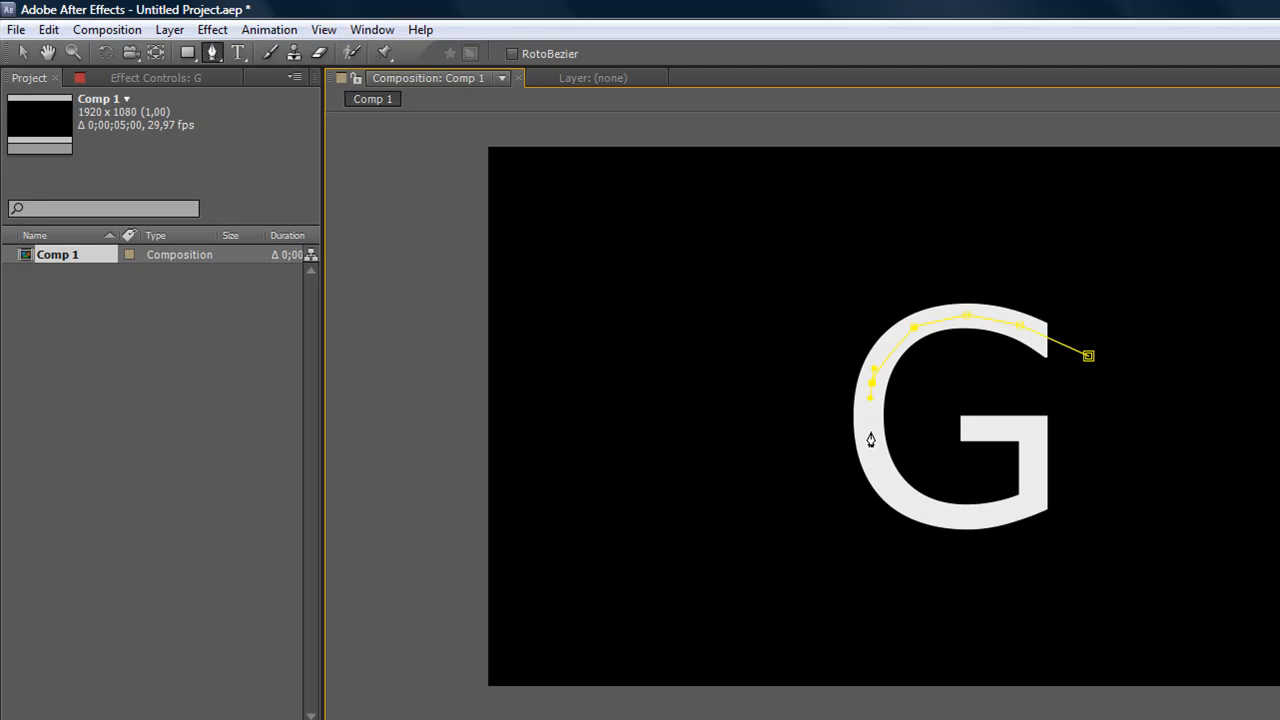
left_click(897, 499)
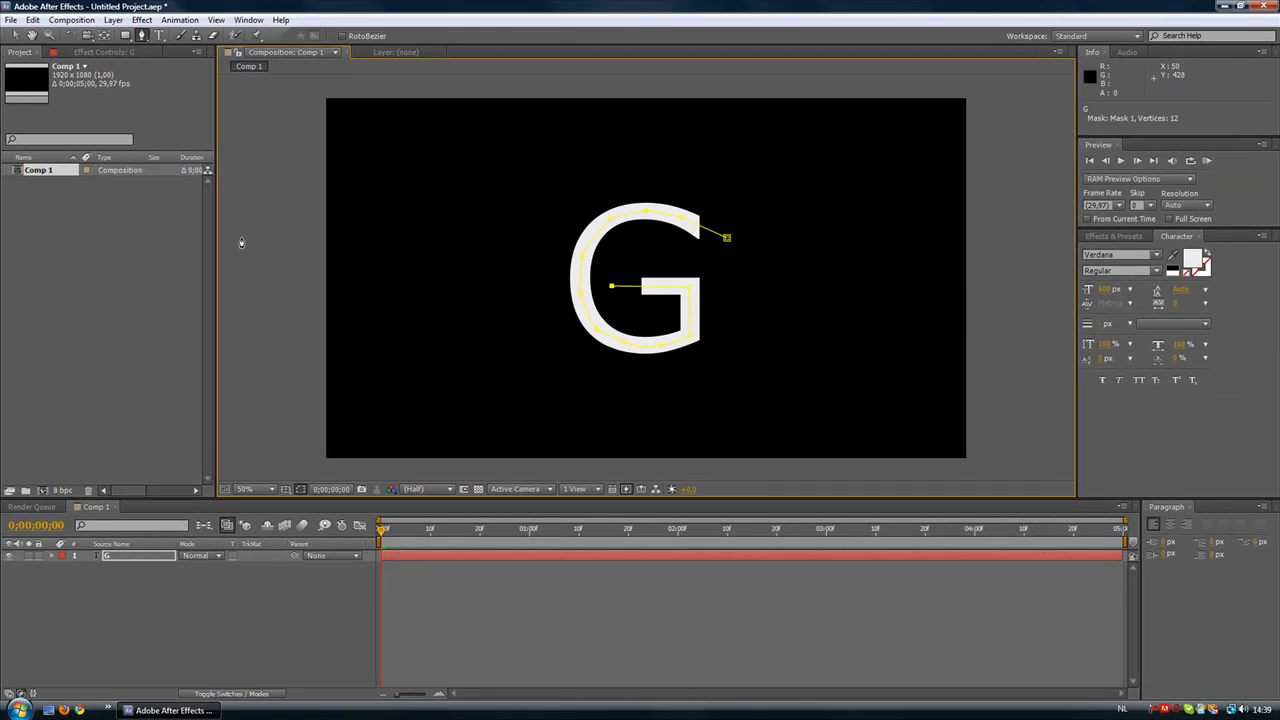
mouse_move(370, 195)
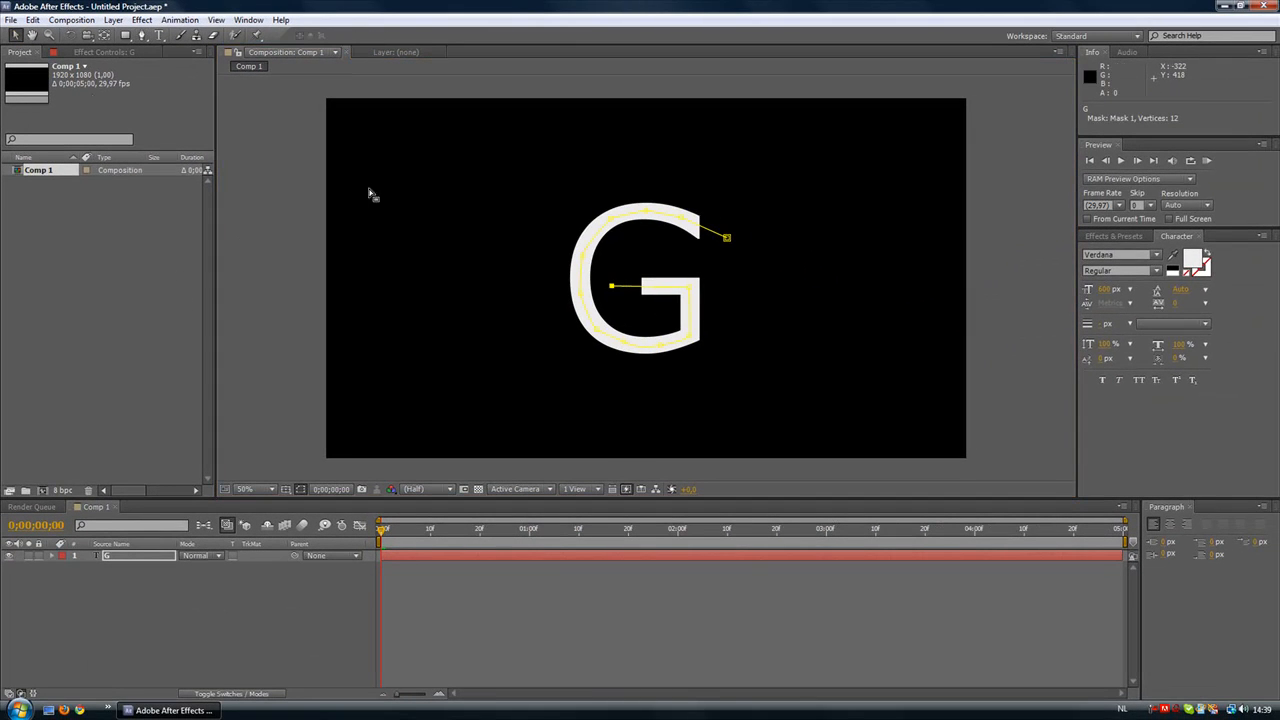
Search Effects & Presets for 'stroke' and apply Generate > Stroke to the G layer.
left_click(1113, 236)
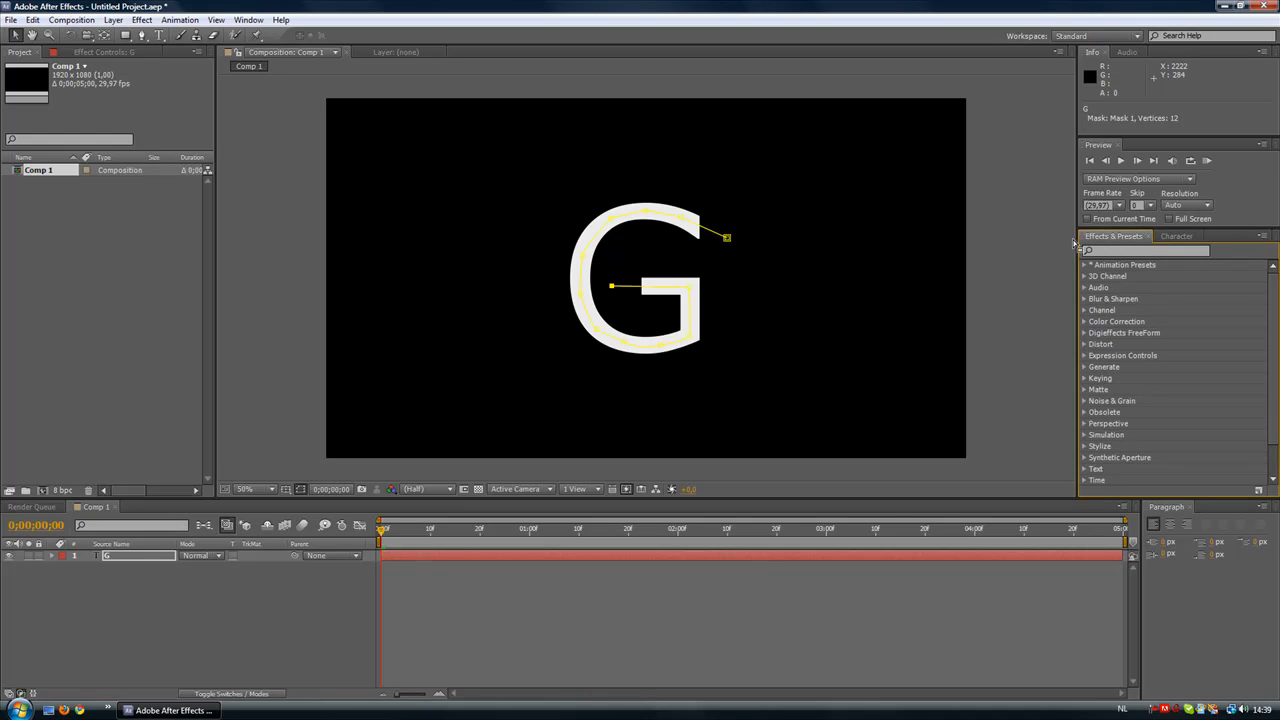
left_click(248, 20)
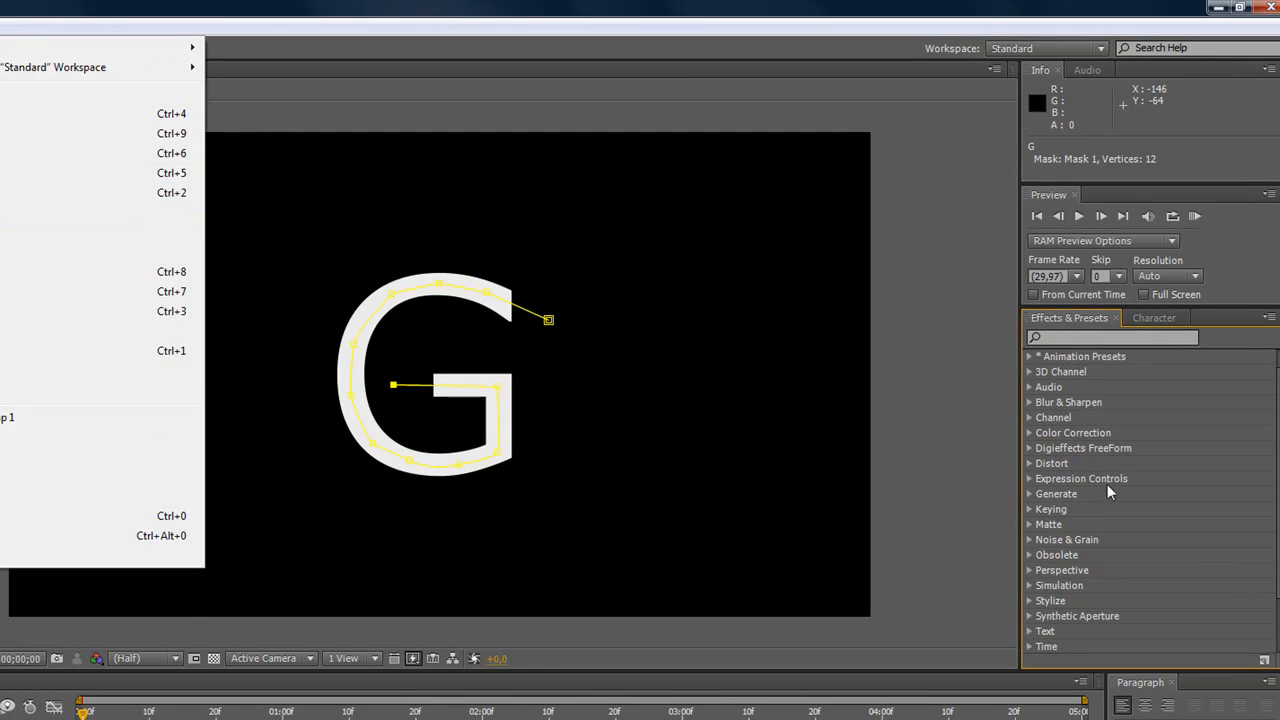
left_click(1110, 337)
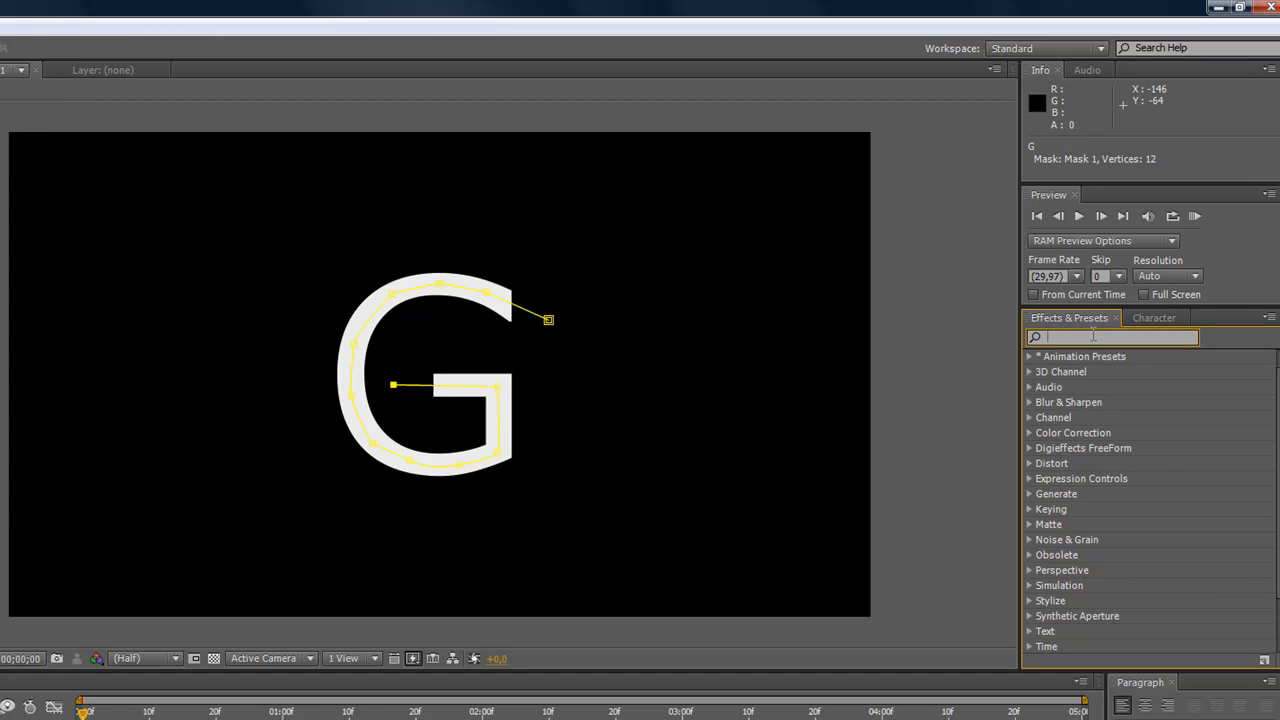
type("stroke")
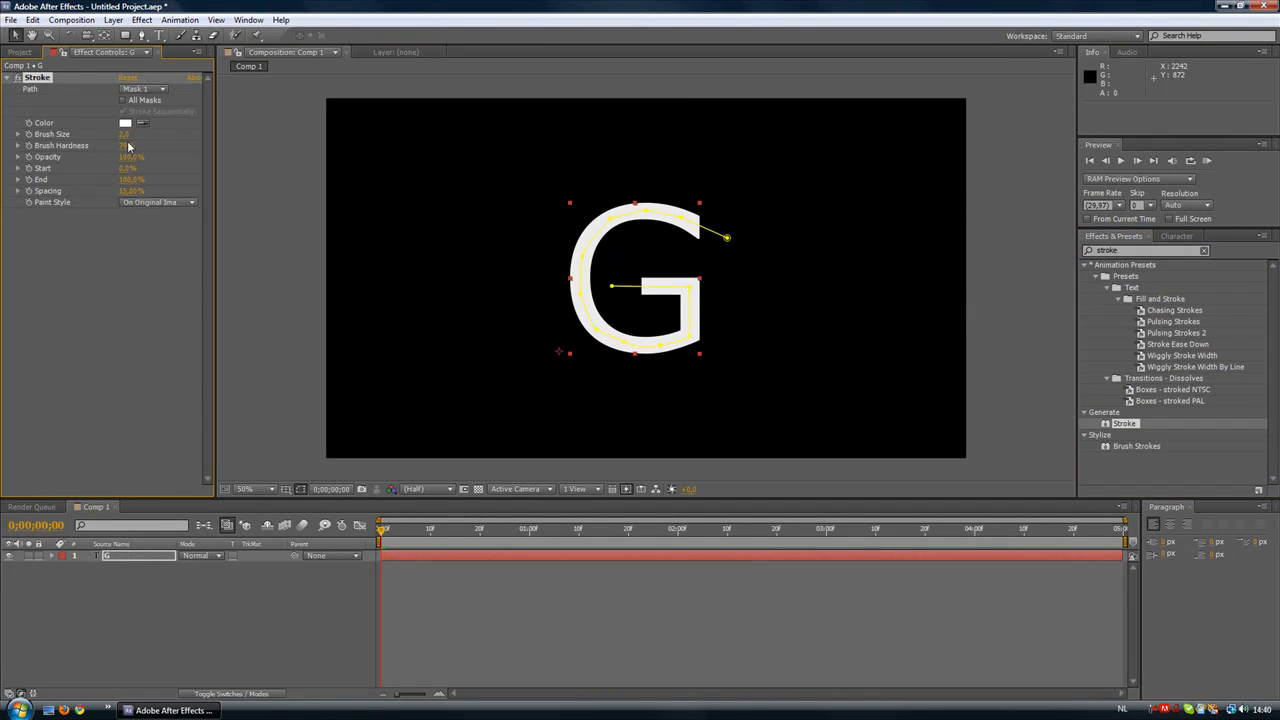
Set the Stroke colour to black and the brush size to 44.
left_click(125, 122)
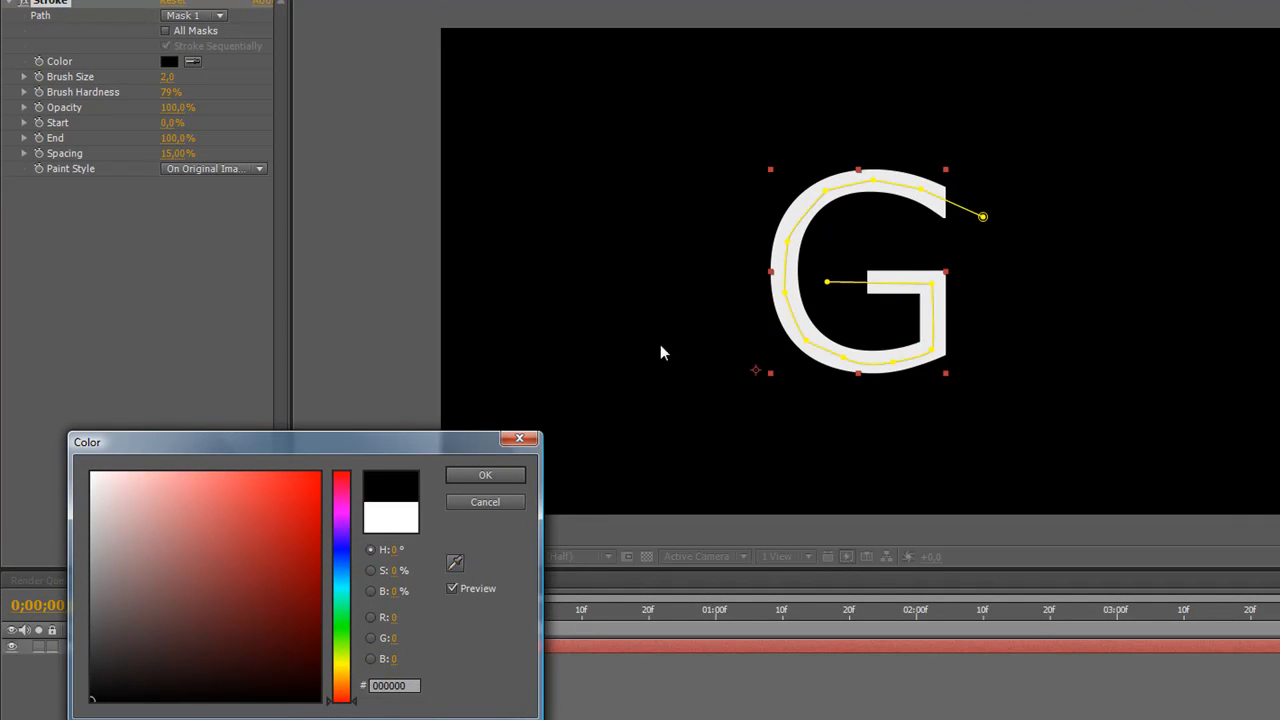
left_click(485, 475)
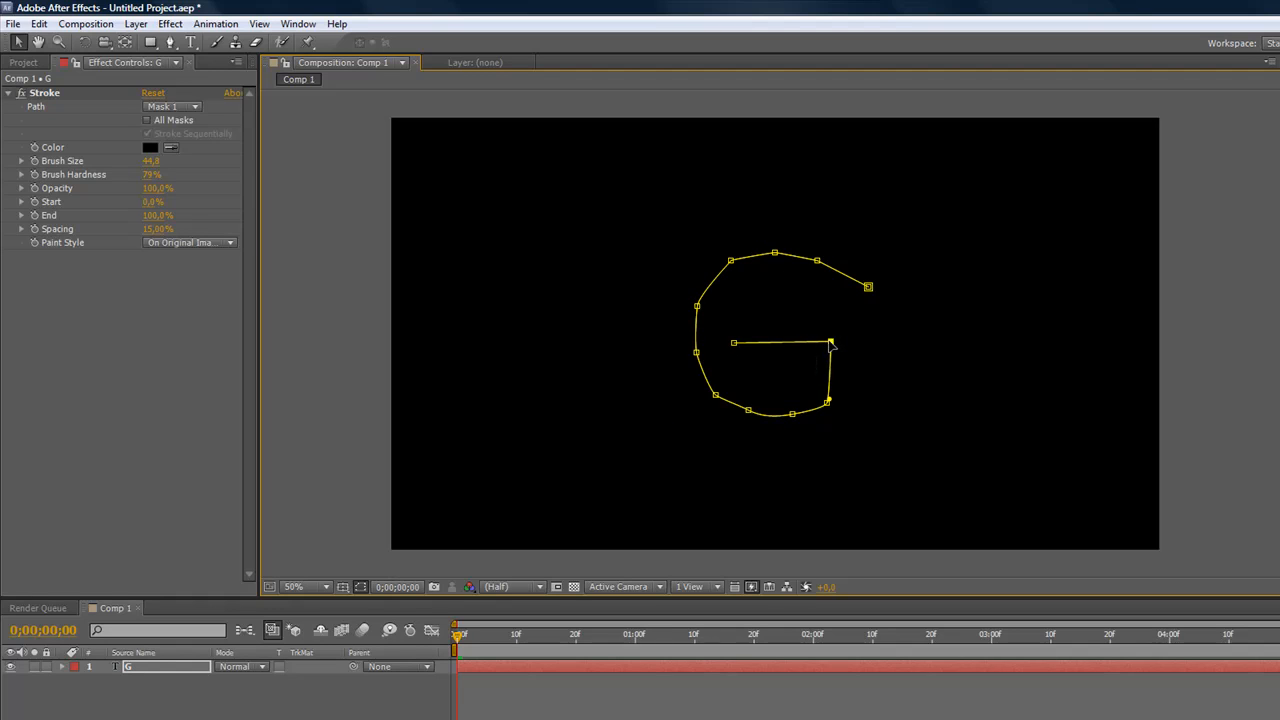
Set brush size to 50 and keyframe Start to reach 100% near two seconds.
double_click(157, 161)
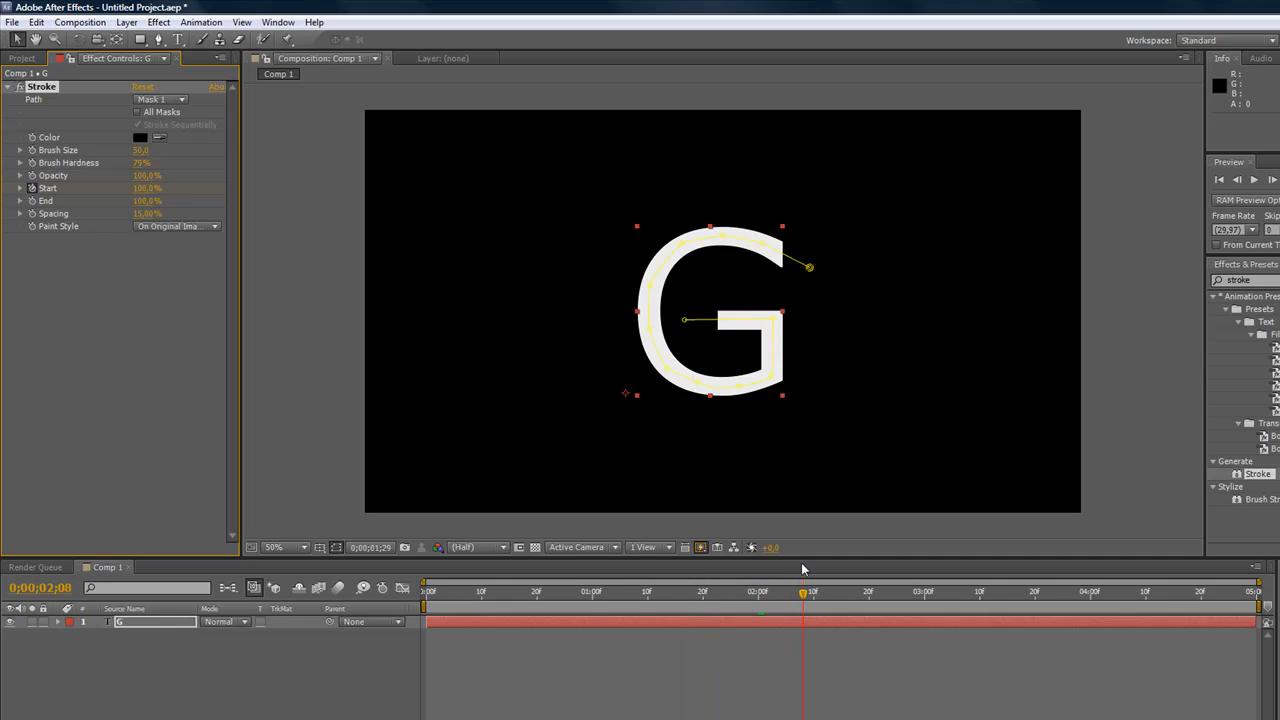
Add a black full-frame solid named 'Optical Flare' and set its blend mode to Add.
left_click(763, 591)
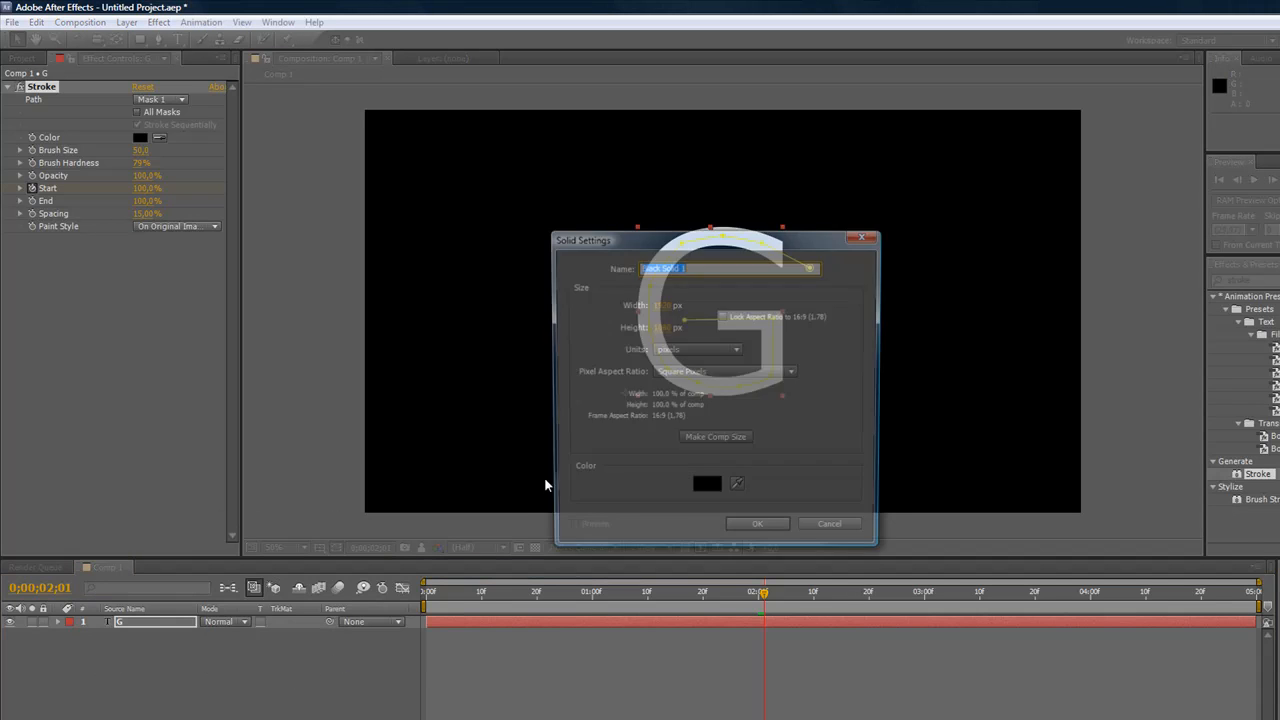
type("Optical")
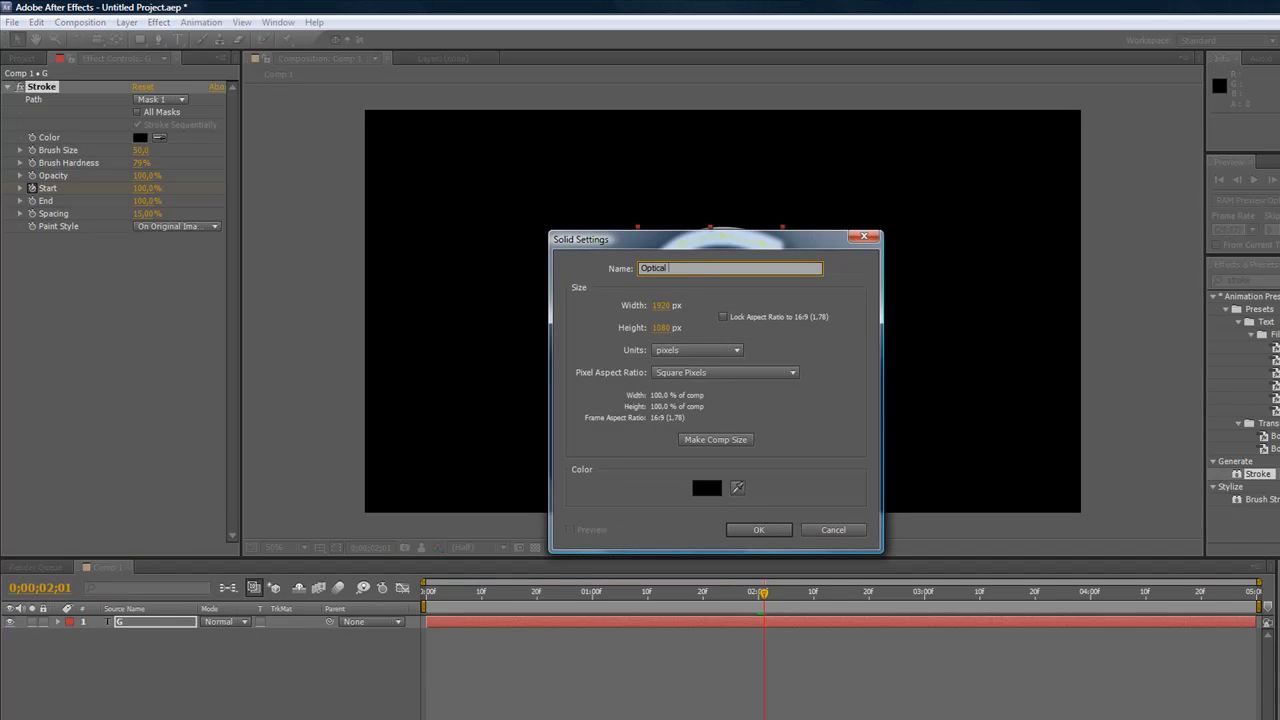
left_click(758, 529)
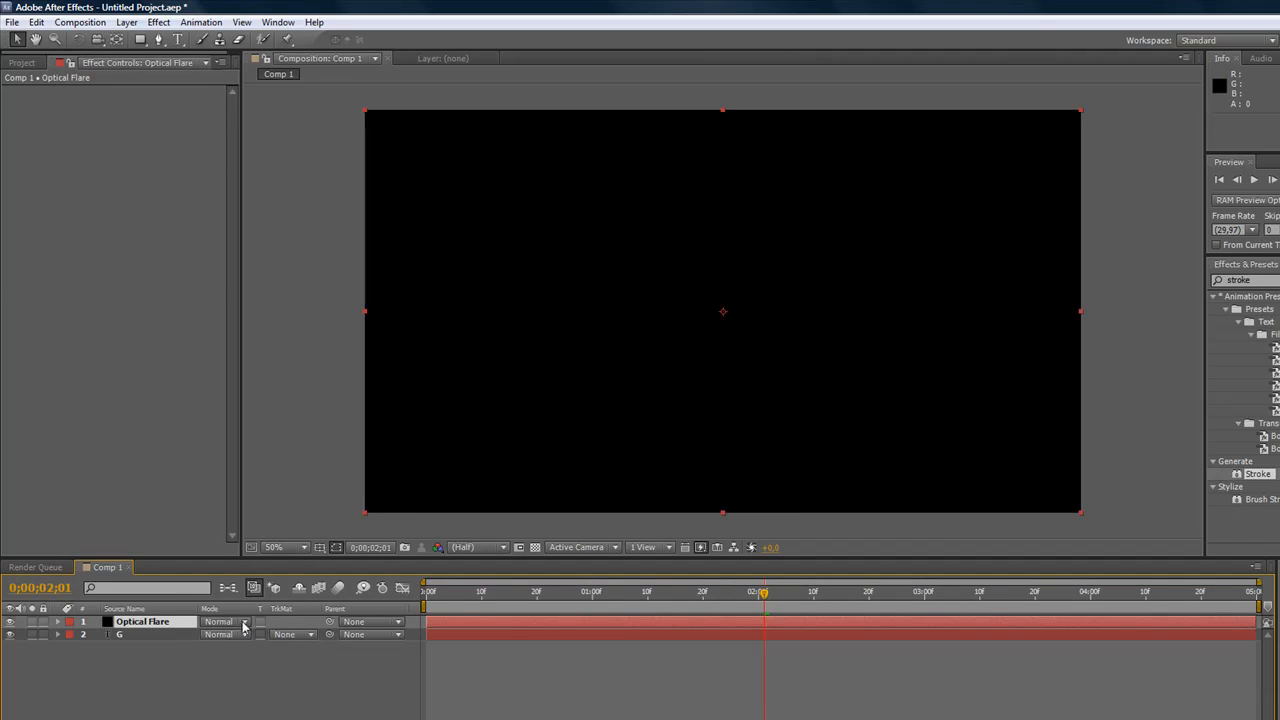
left_click(218, 621)
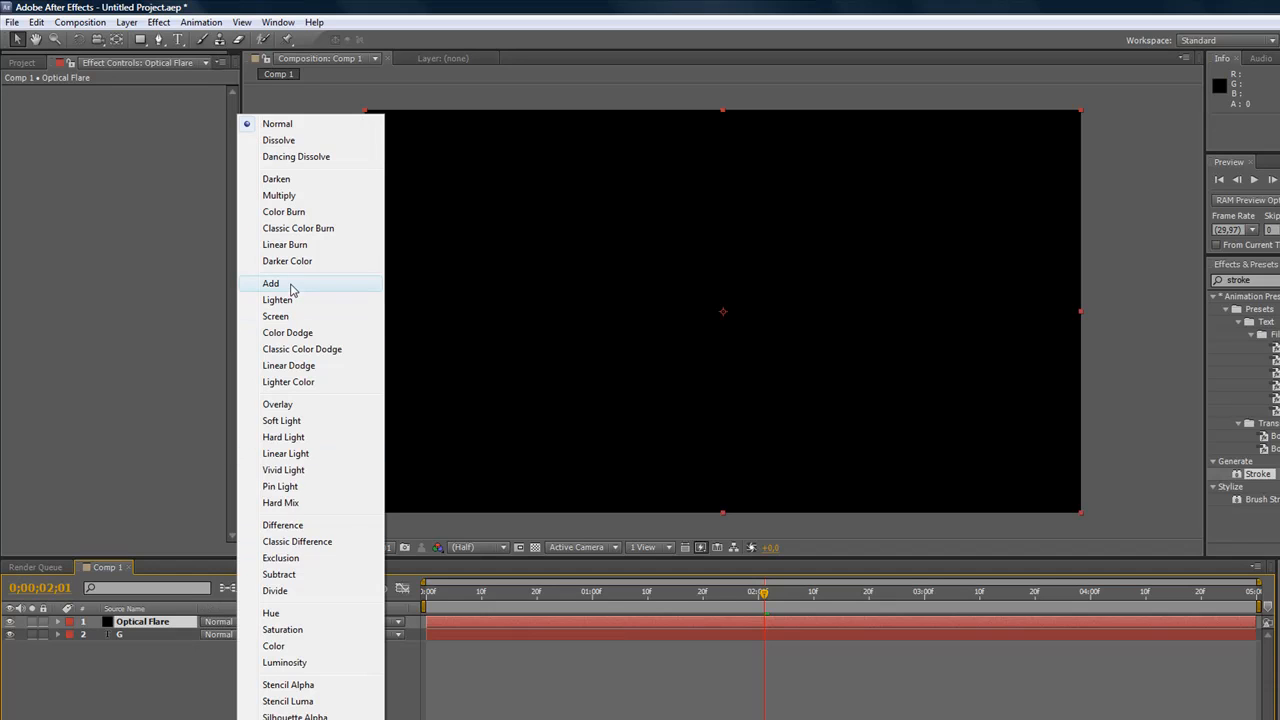
left_click(270, 283)
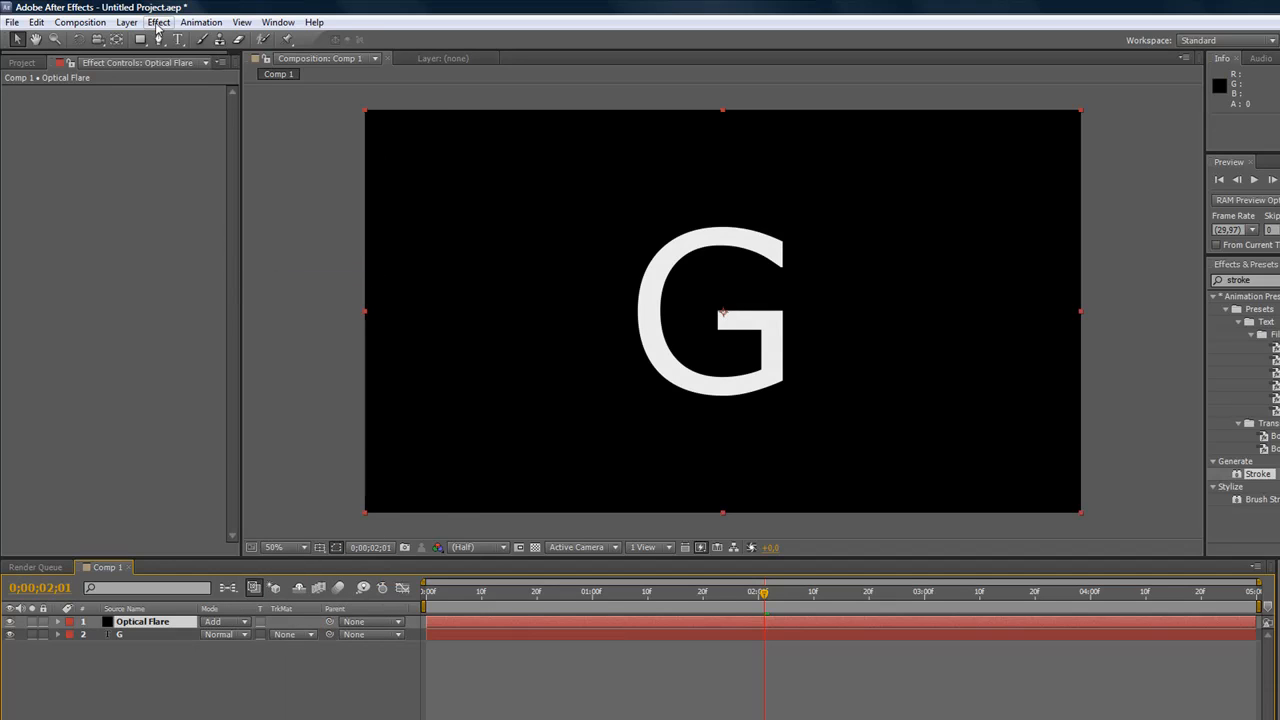
Apply Optical Flares to the solid and choose the orange Golden Sun preset.
left_click(158, 22)
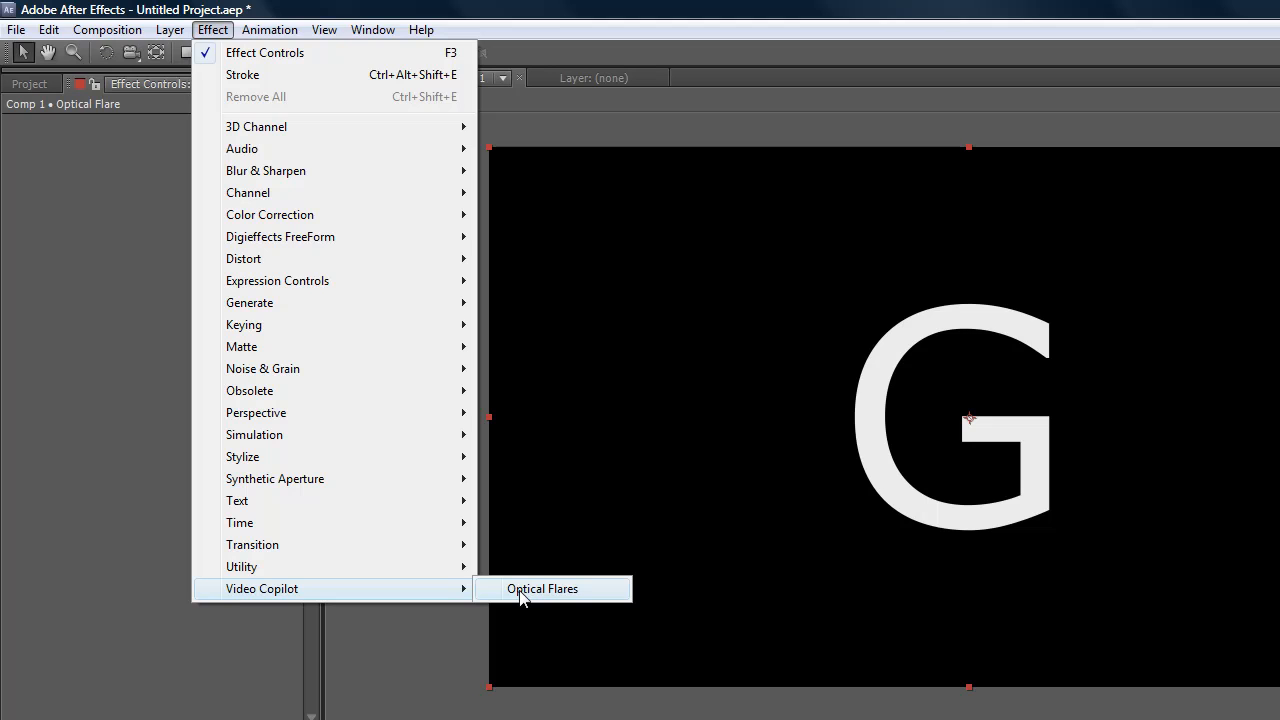
left_click(542, 588)
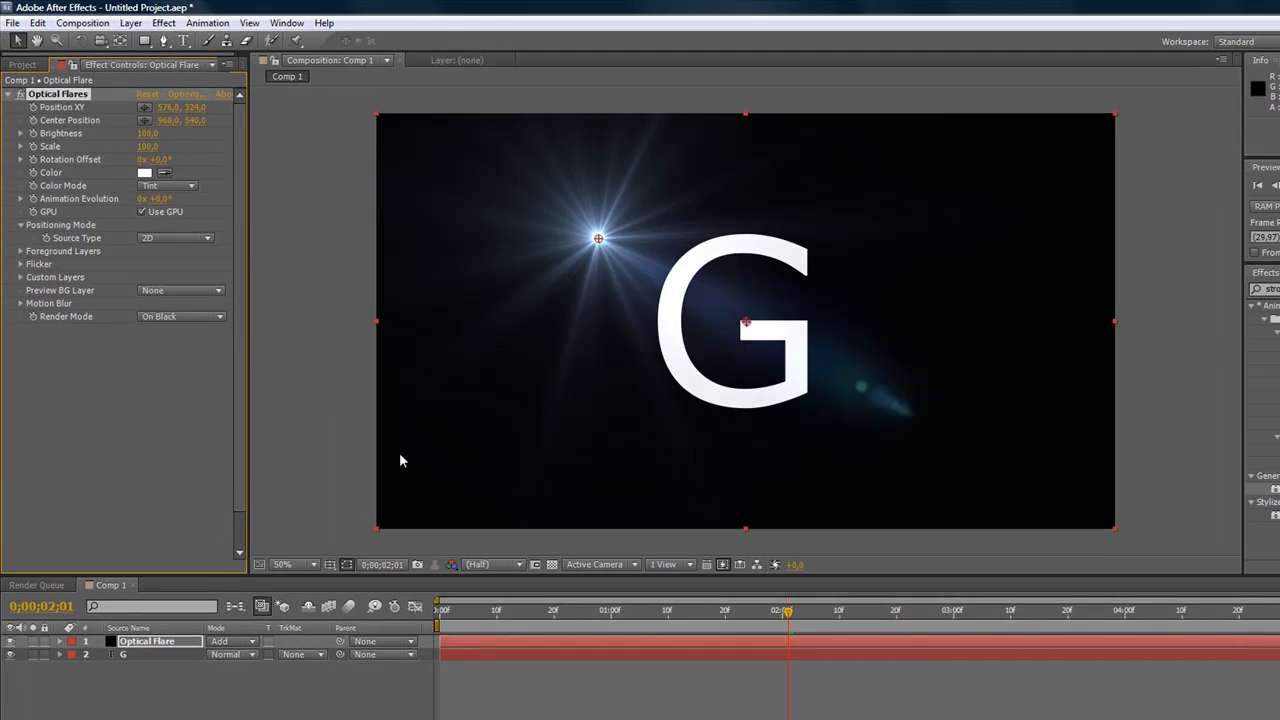
left_click(187, 93)
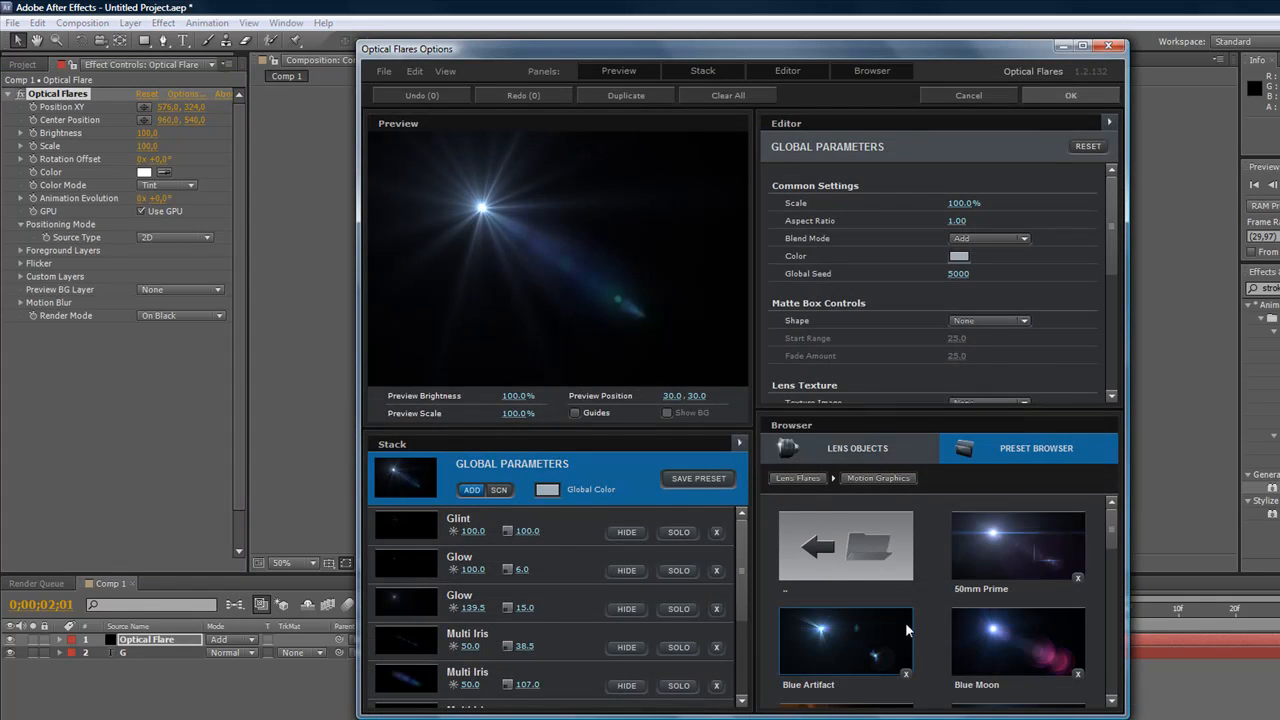
scroll("down", 3)
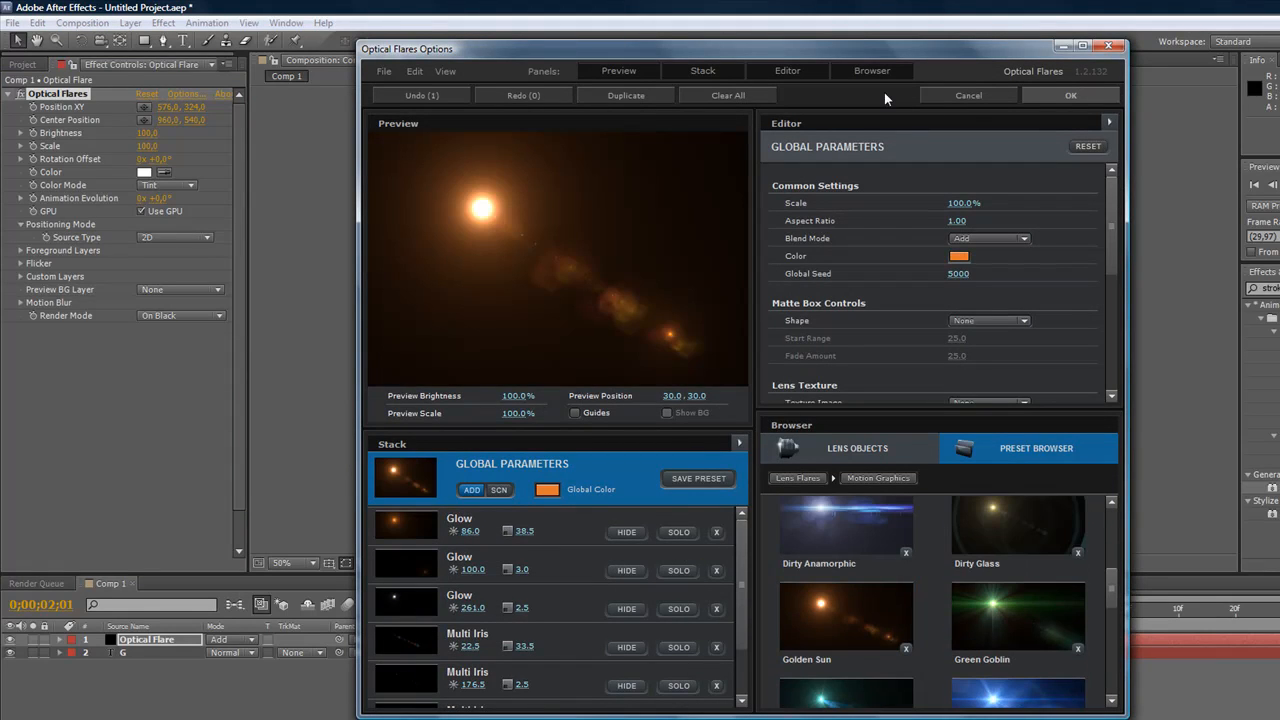
left_click(1070, 95)
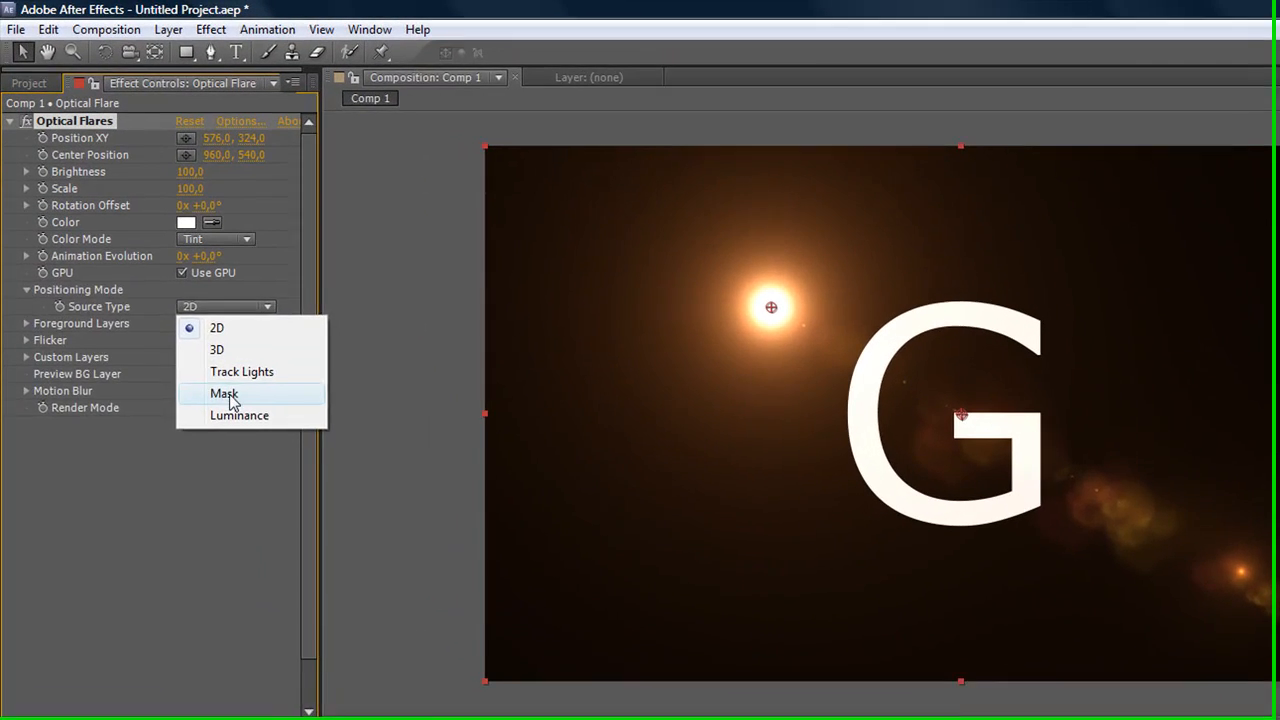
Set the Optical Flares positioning source type to Mask.
left_click(224, 393)
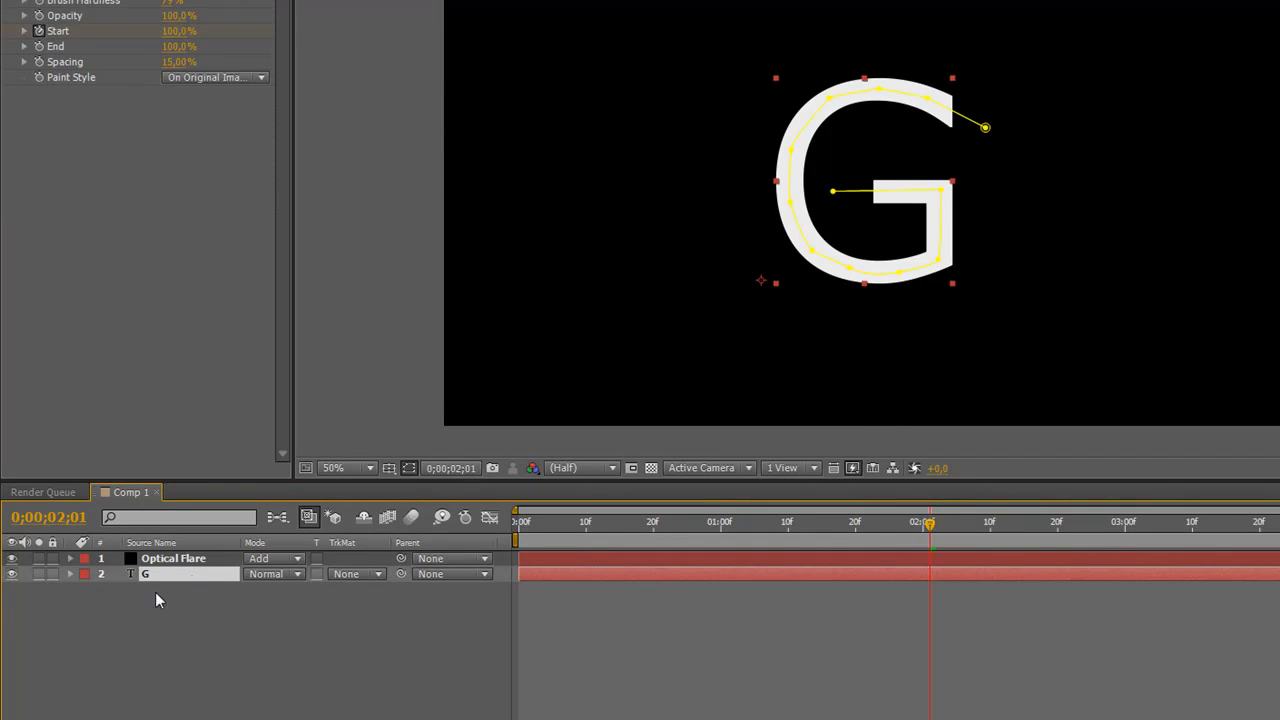
left_click(70, 573)
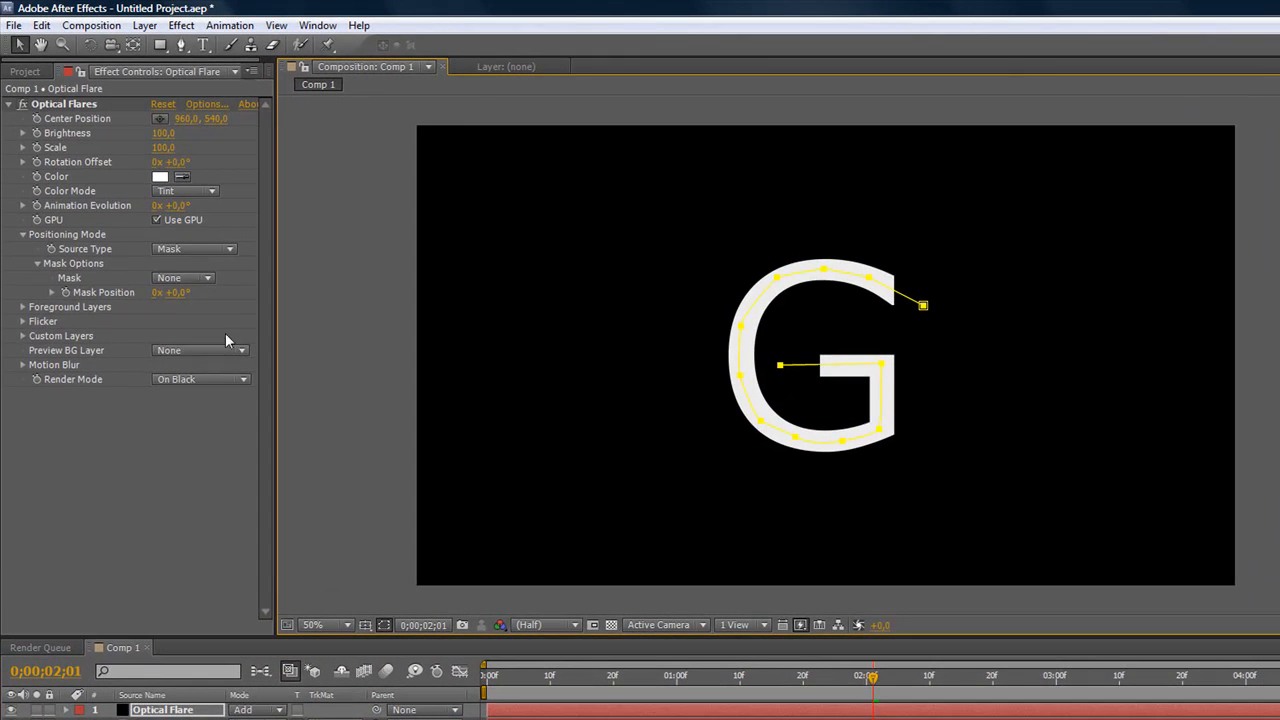
left_click(183, 277)
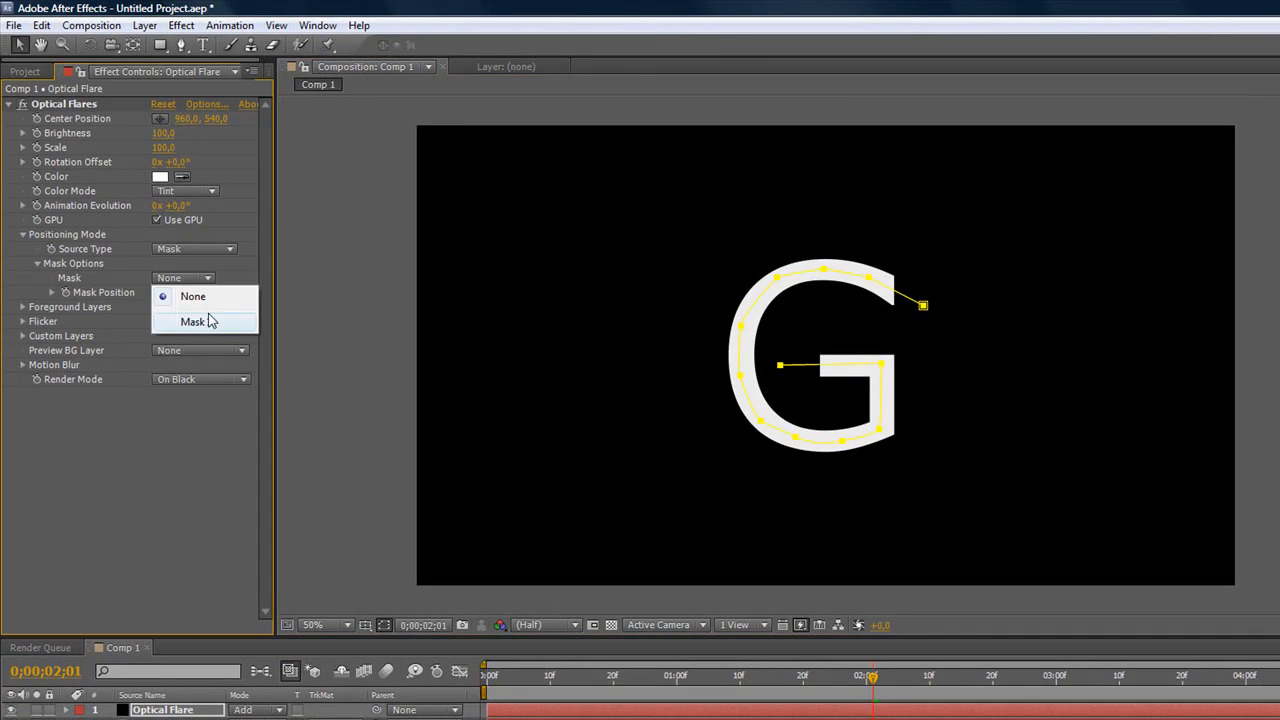
Choose Mask 1 as the mask the Optical Flares follows.
left_click(193, 321)
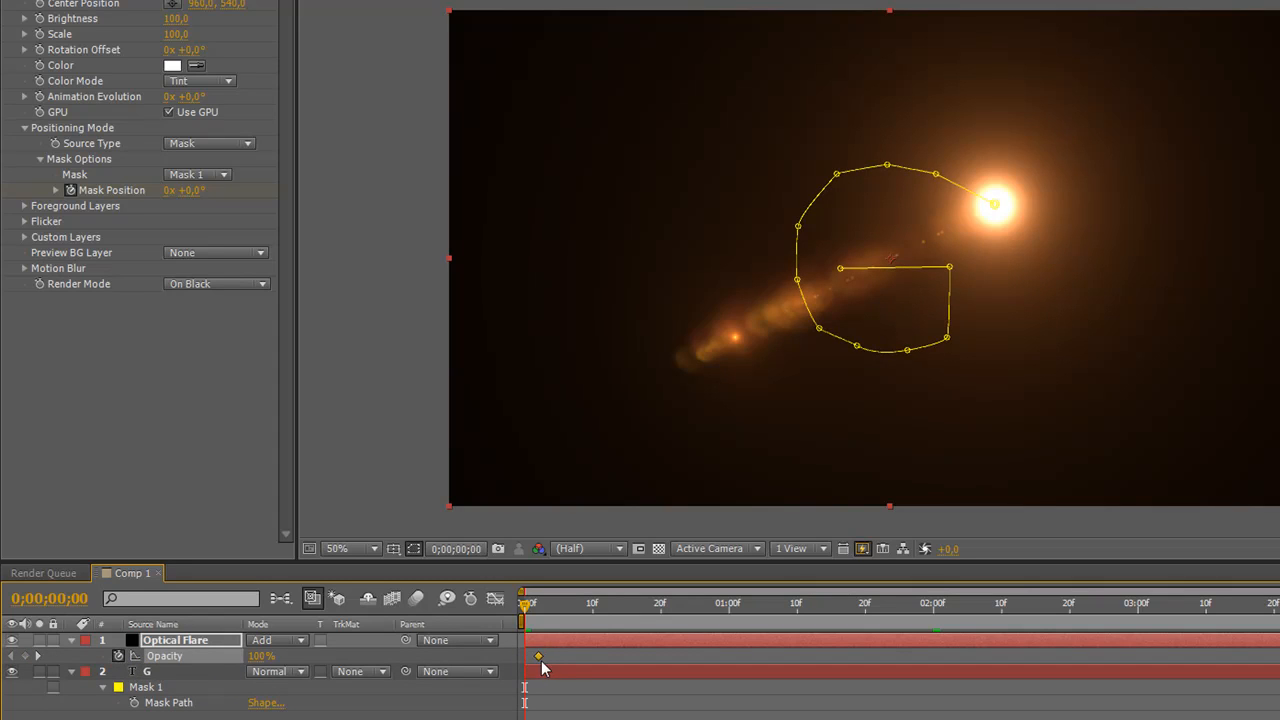
At about 2;01, set the flare layer's opacity to 0 for the fade-out keyframe.
double_click(261, 655)
type("0")
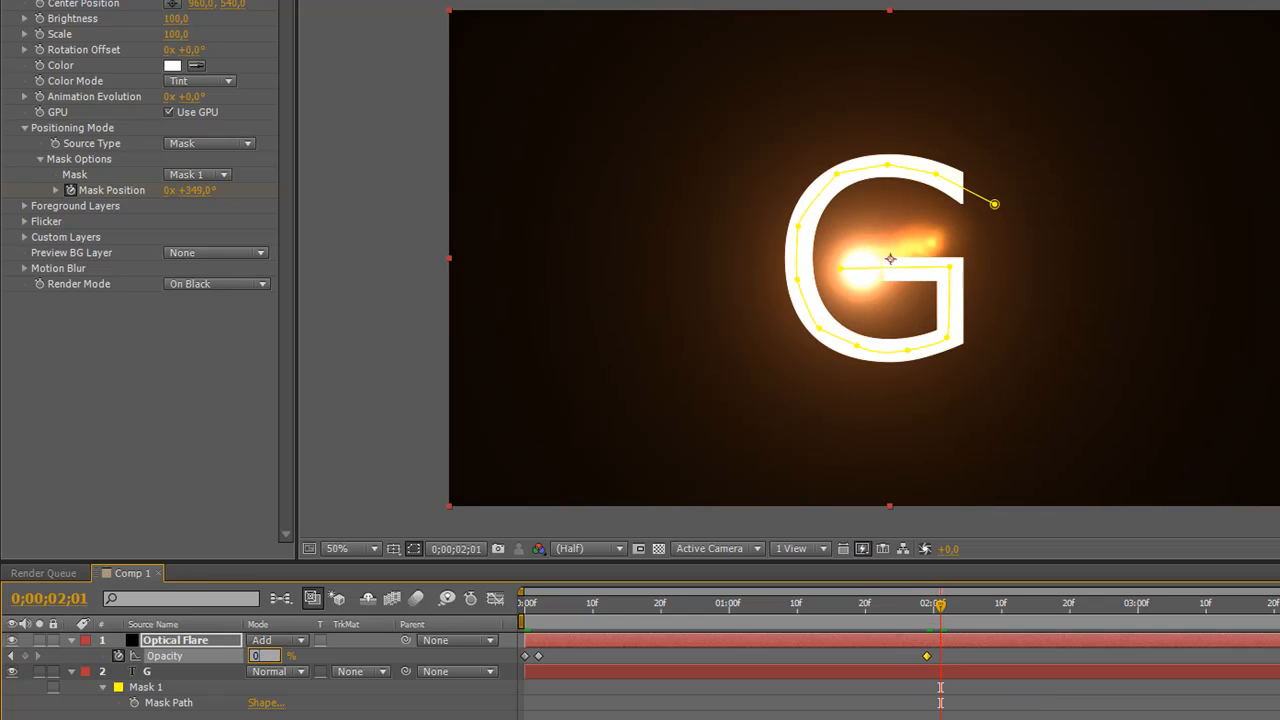
left_click(521, 602)
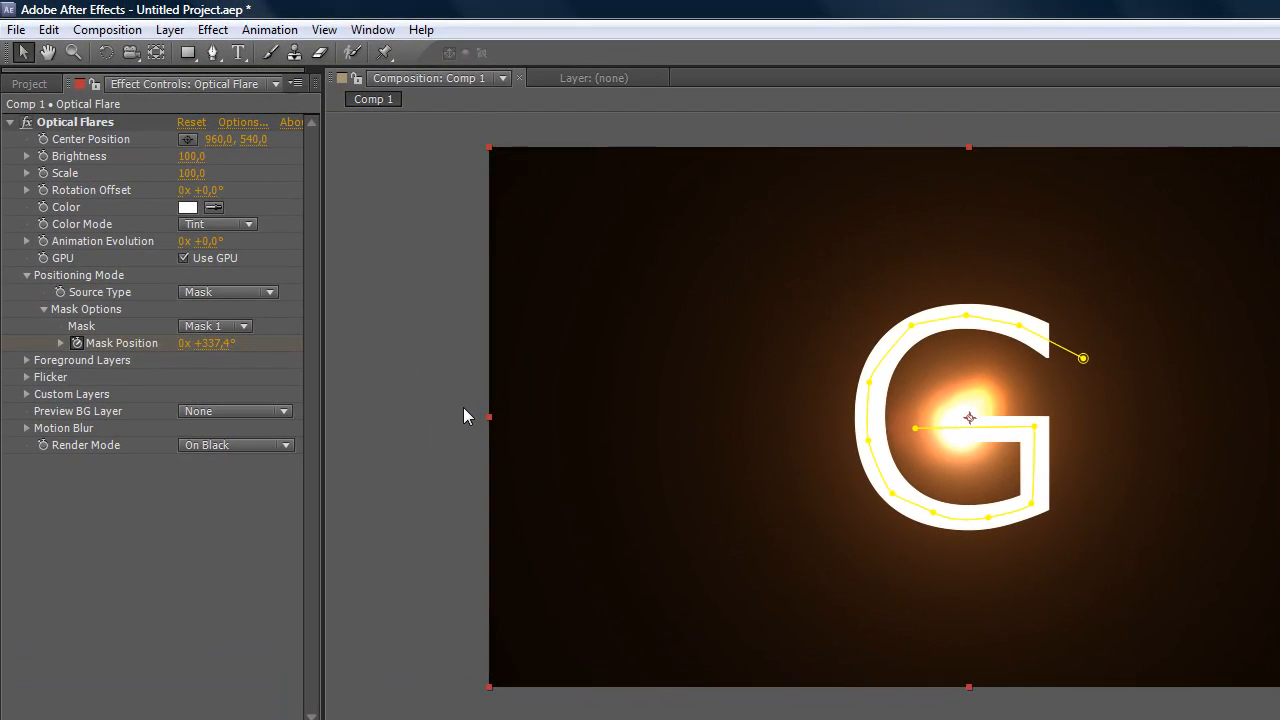
mouse_move(456, 425)
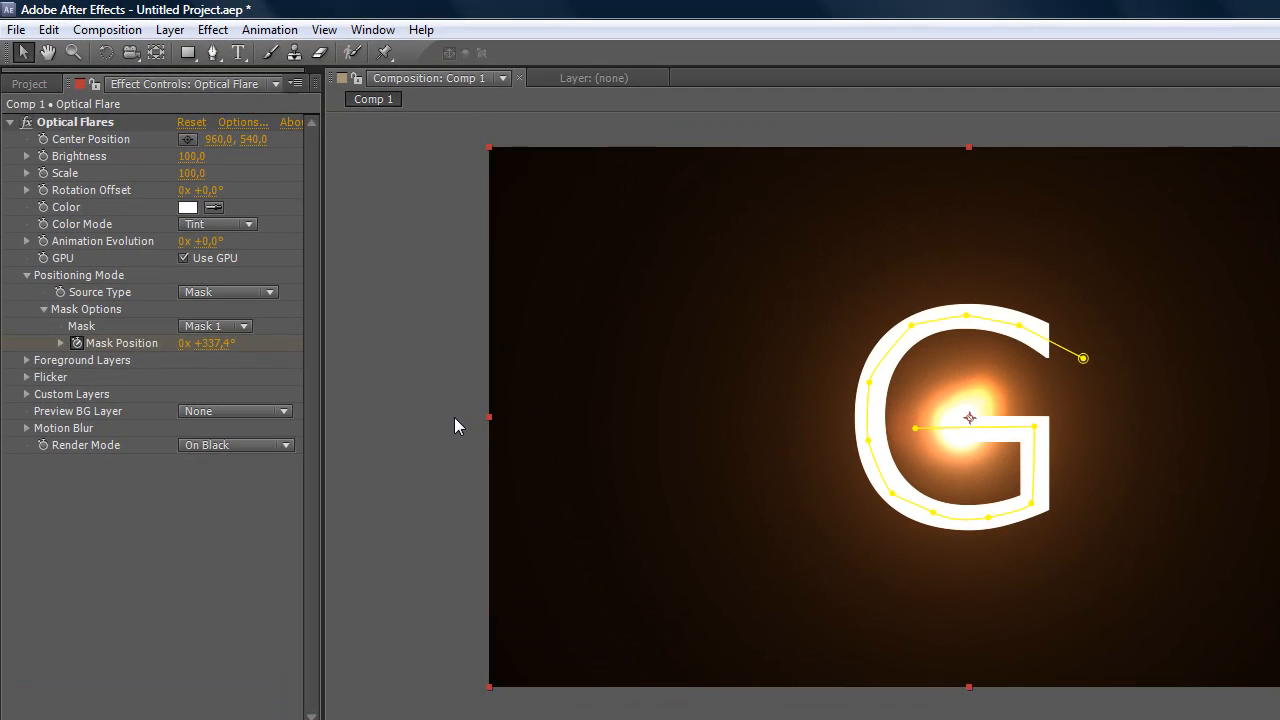